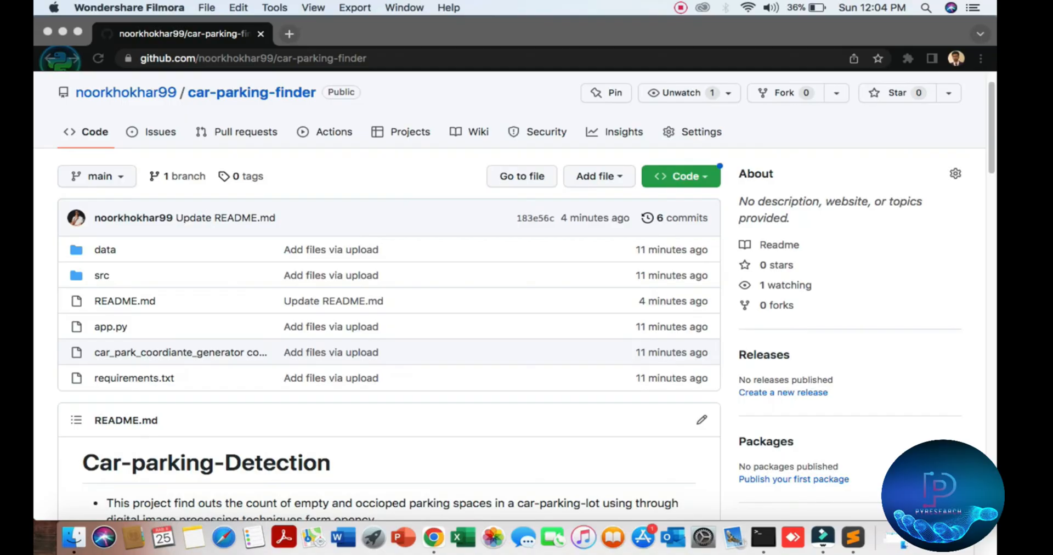
Step: Scroll through the empty_car_parking project files and select the app.py run command
{"action": "scroll", "scroll_direction": "down", "scroll_amount": 3}
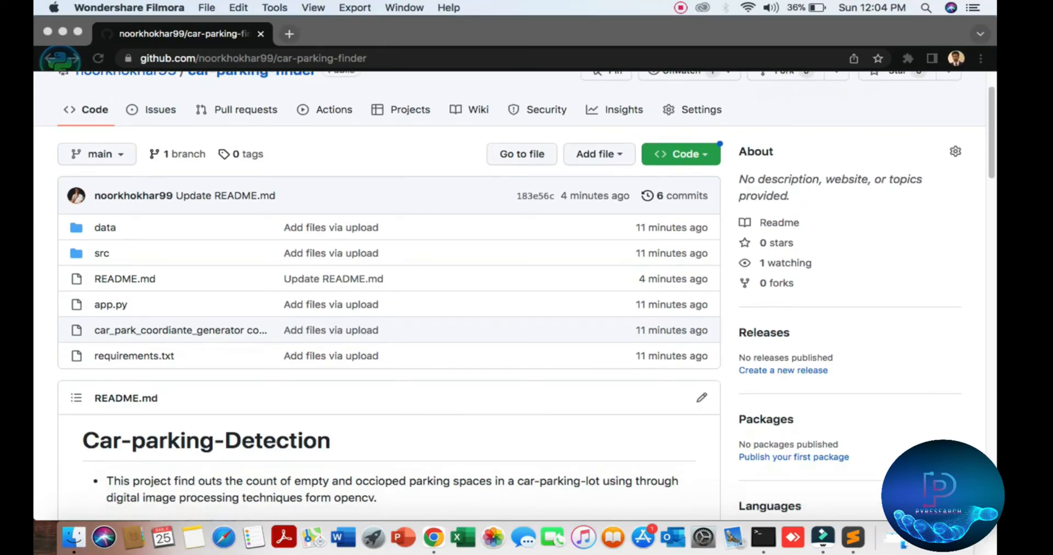
{"action": "scroll", "scroll_direction": "down", "scroll_amount": 3}
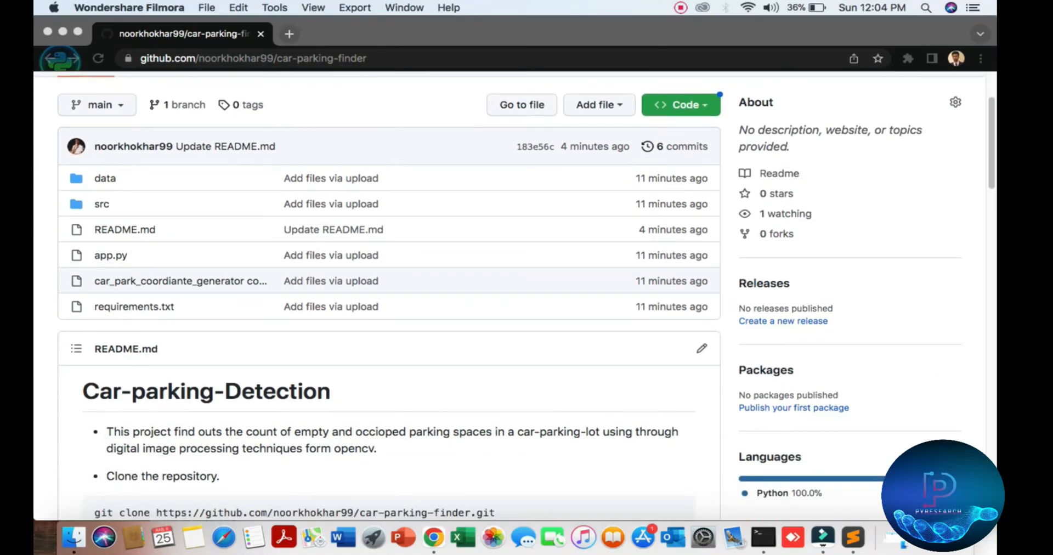
{"action": "scroll", "scroll_direction": "down", "scroll_amount": 3}
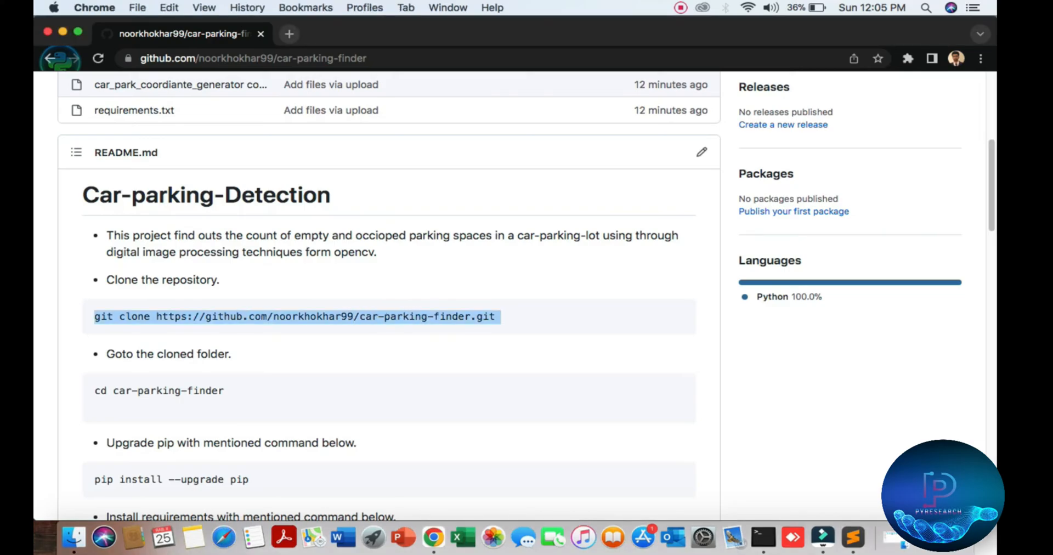
{"action": "scroll", "scroll_direction": "down", "scroll_amount": 3}
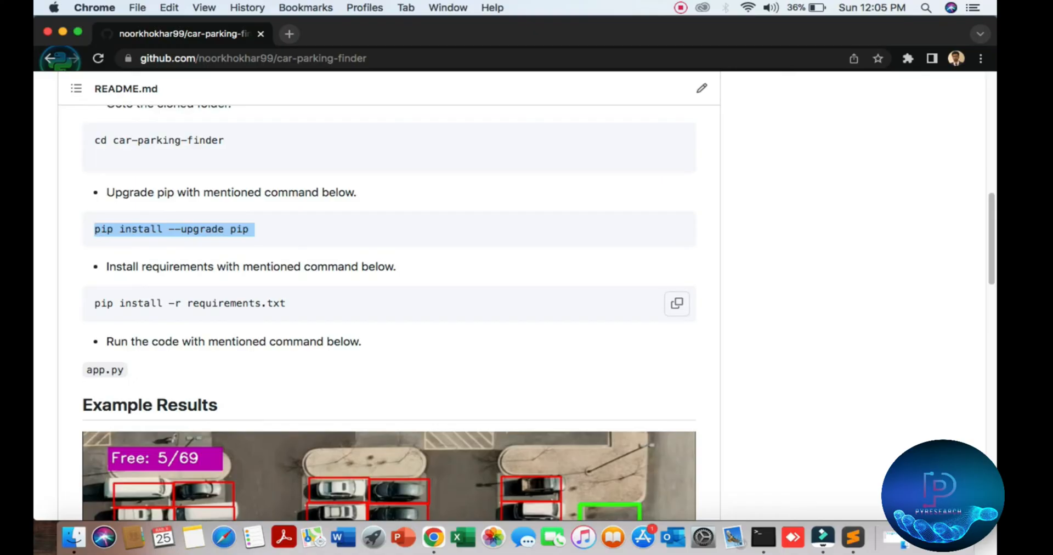
{"action": "scroll", "scroll_direction": "down", "scroll_amount": 3}
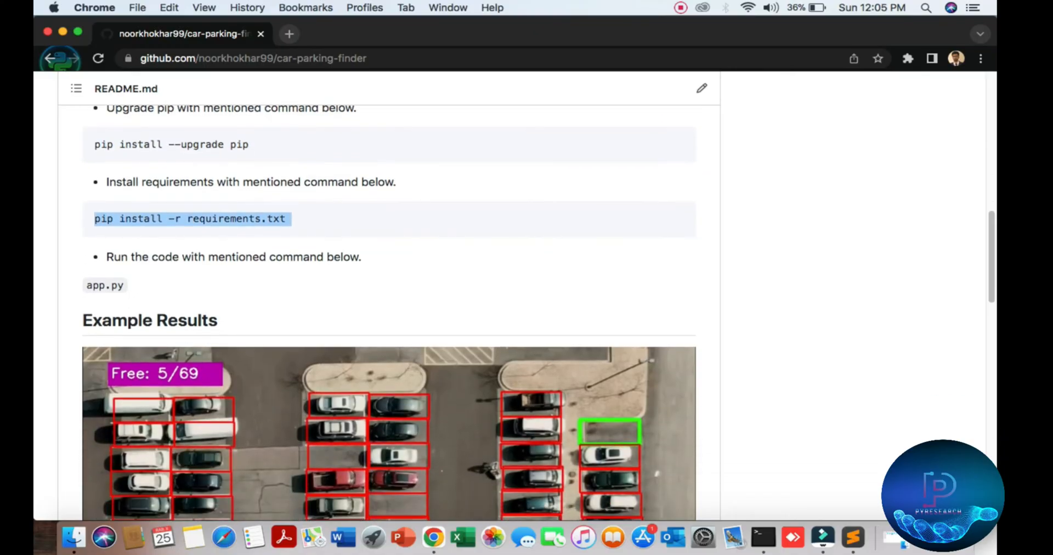
{"action": "scroll", "scroll_direction": "up", "scroll_amount": 3}
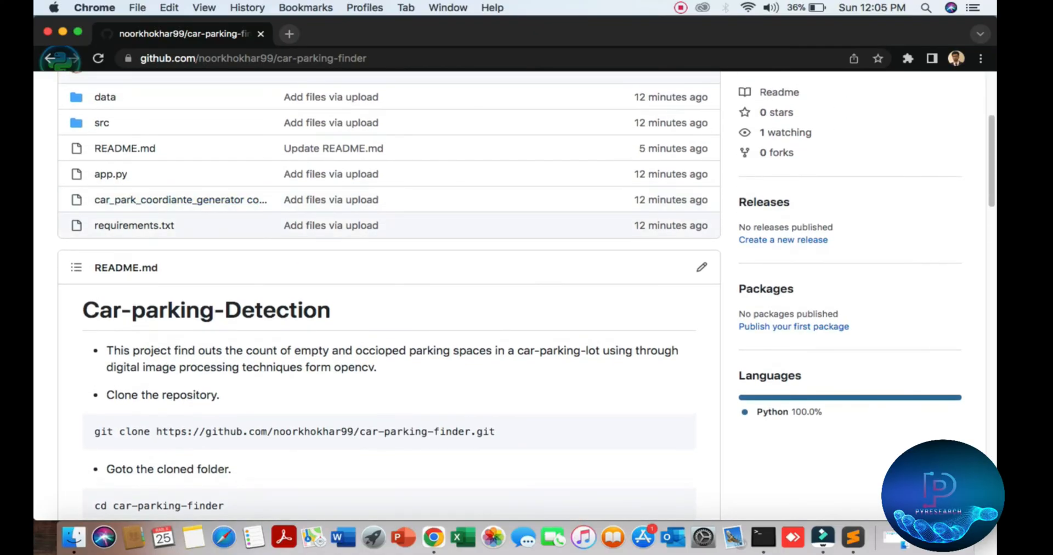
{"action": "scroll", "scroll_direction": "down", "scroll_amount": 3}
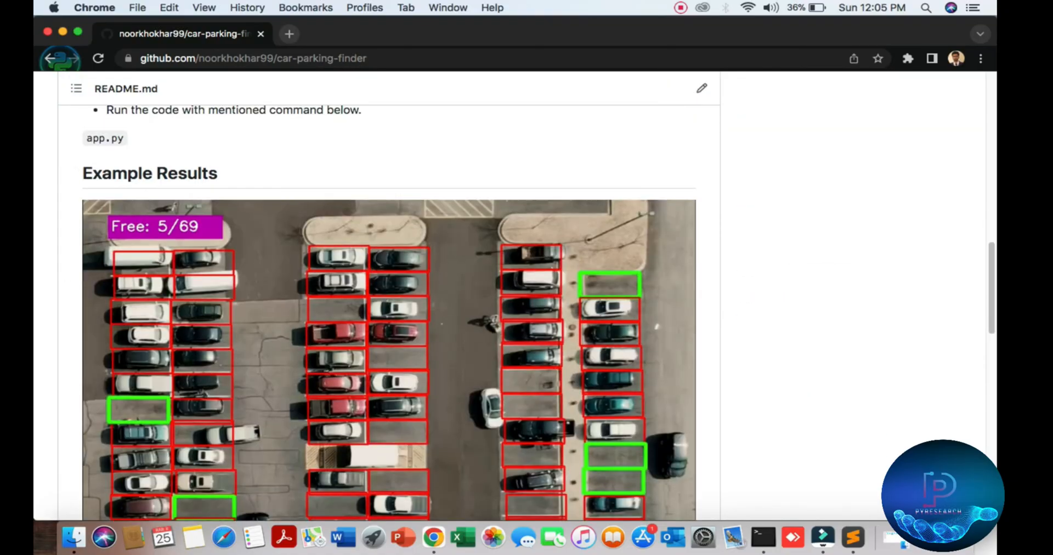
{"action": "double_click", "coordinate": [106, 139]}
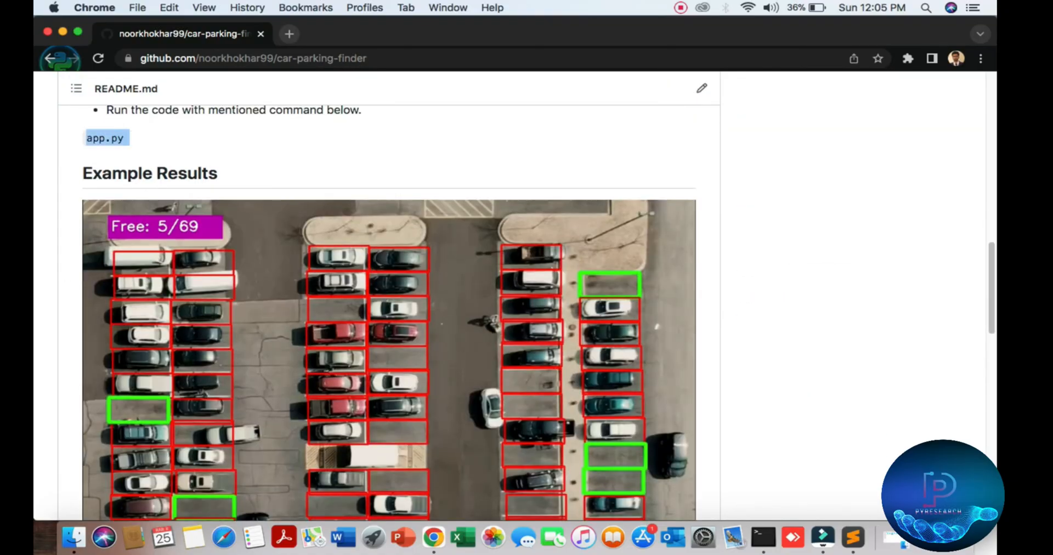
Step: Scroll further through the project listing and select requirements.txt
{"action": "scroll", "scroll_direction": "down", "scroll_amount": 3}
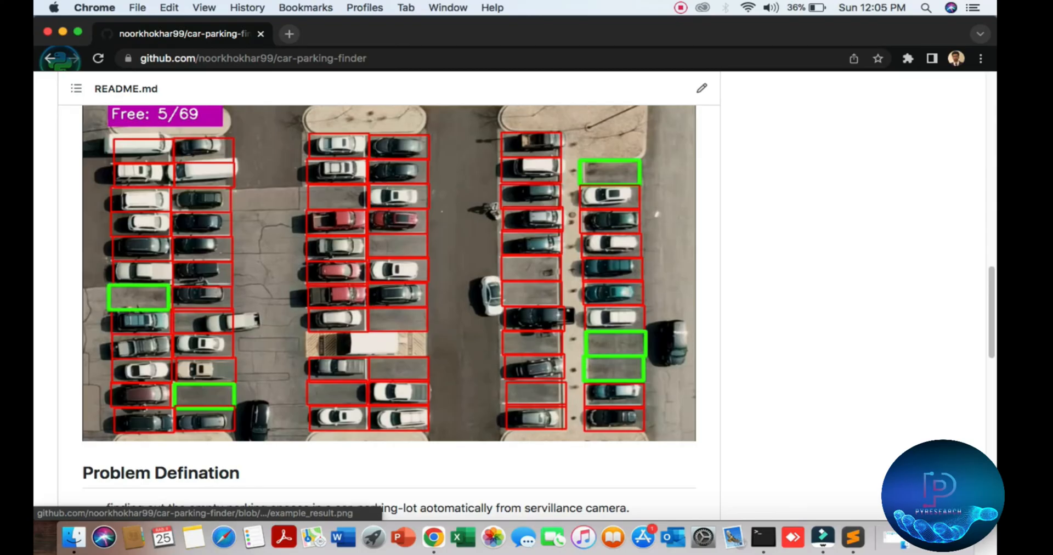
{"action": "scroll", "scroll_direction": "down", "scroll_amount": 3}
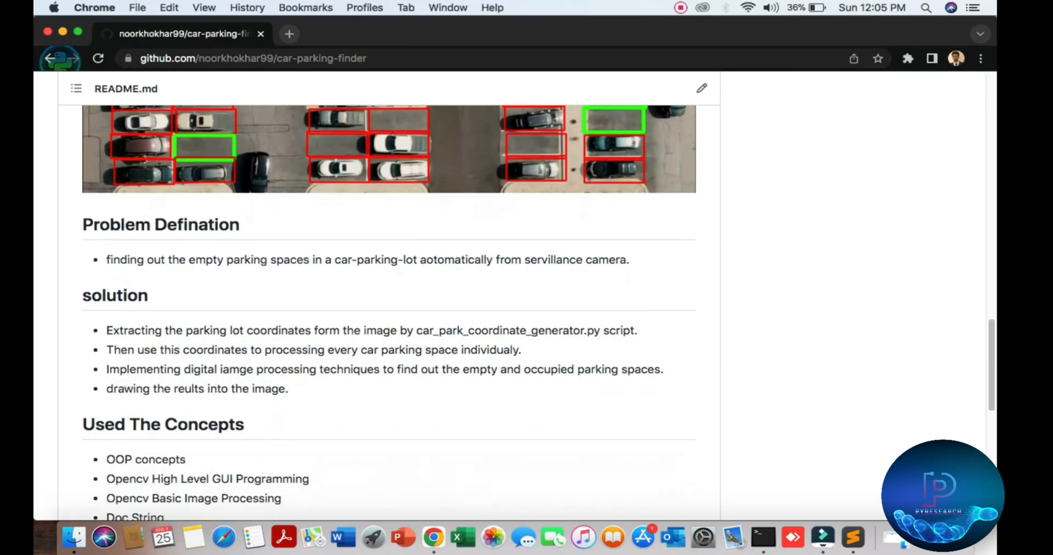
{"action": "scroll", "scroll_direction": "down", "scroll_amount": 3}
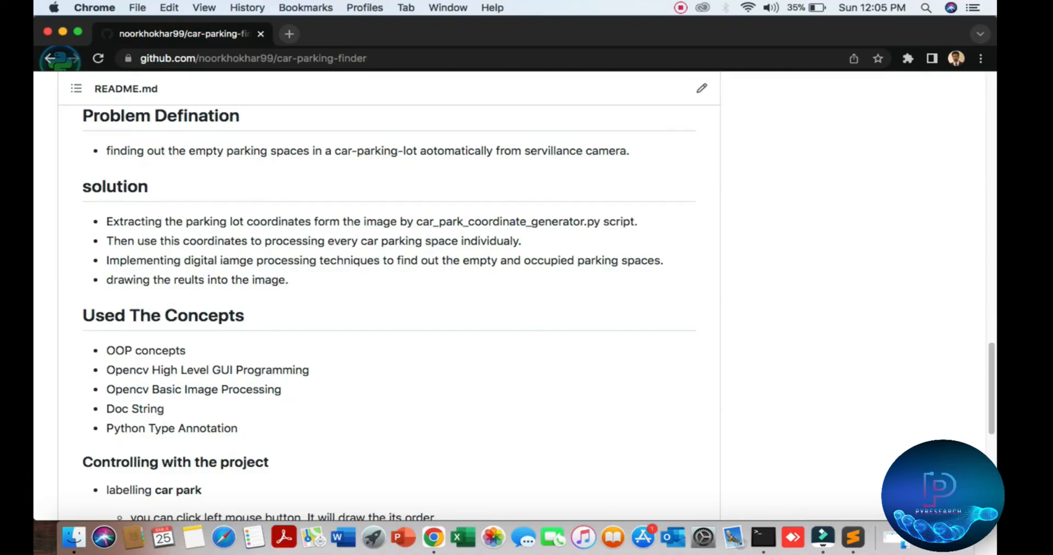
{"action": "scroll", "scroll_direction": "down", "scroll_amount": 3}
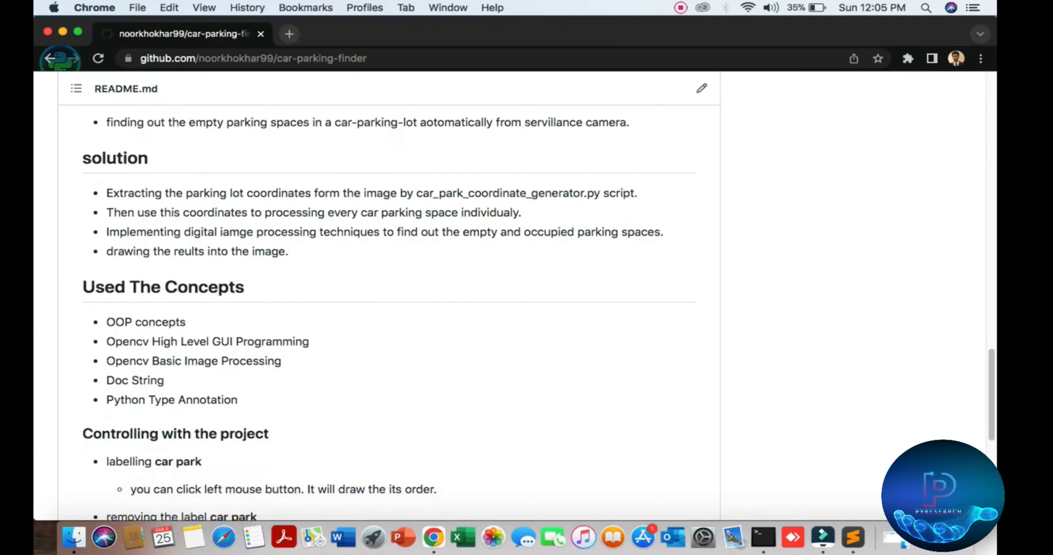
{"action": "scroll", "scroll_direction": "down", "scroll_amount": 3}
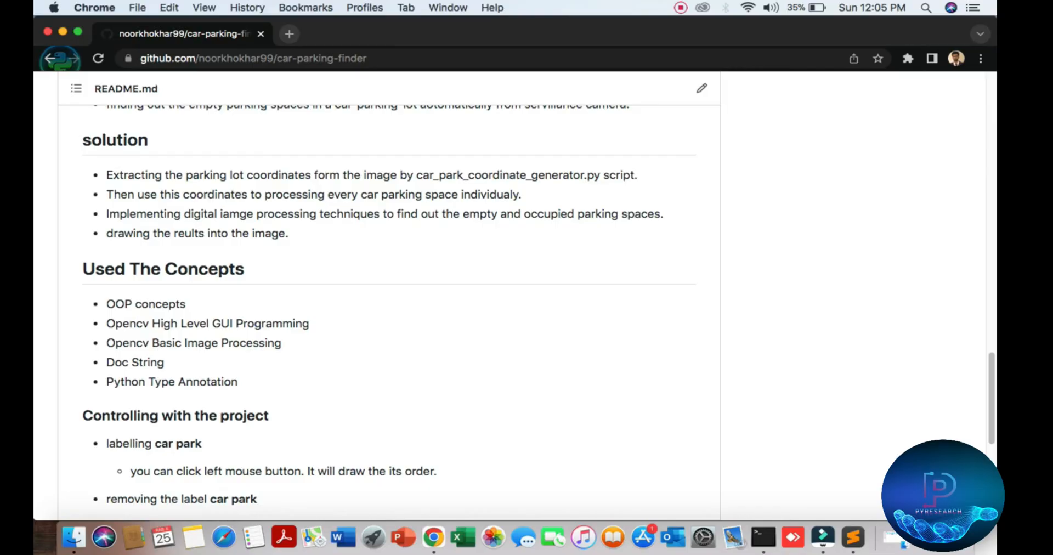
{"action": "scroll", "scroll_direction": "down", "scroll_amount": 3}
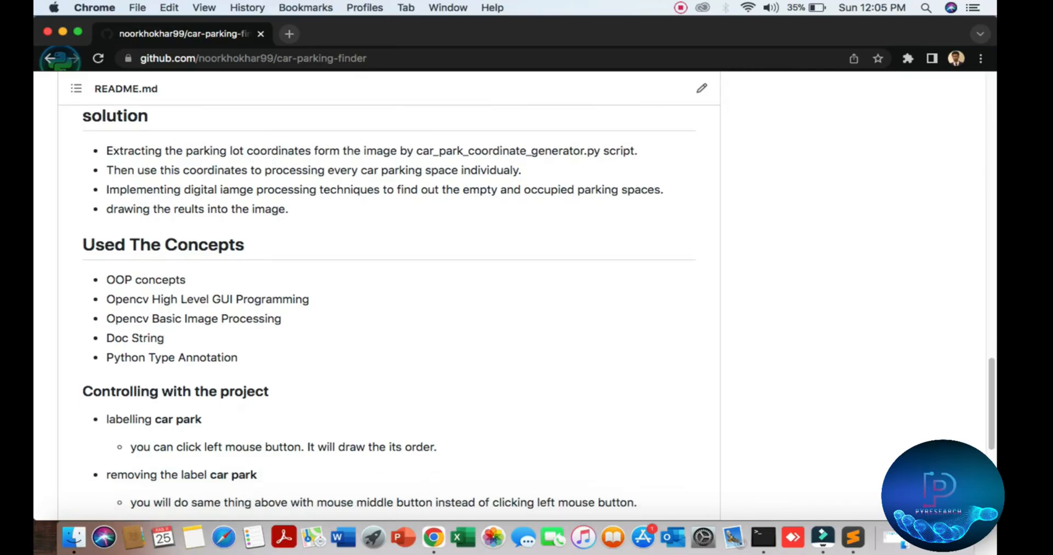
{"action": "scroll", "scroll_direction": "down", "scroll_amount": 3}
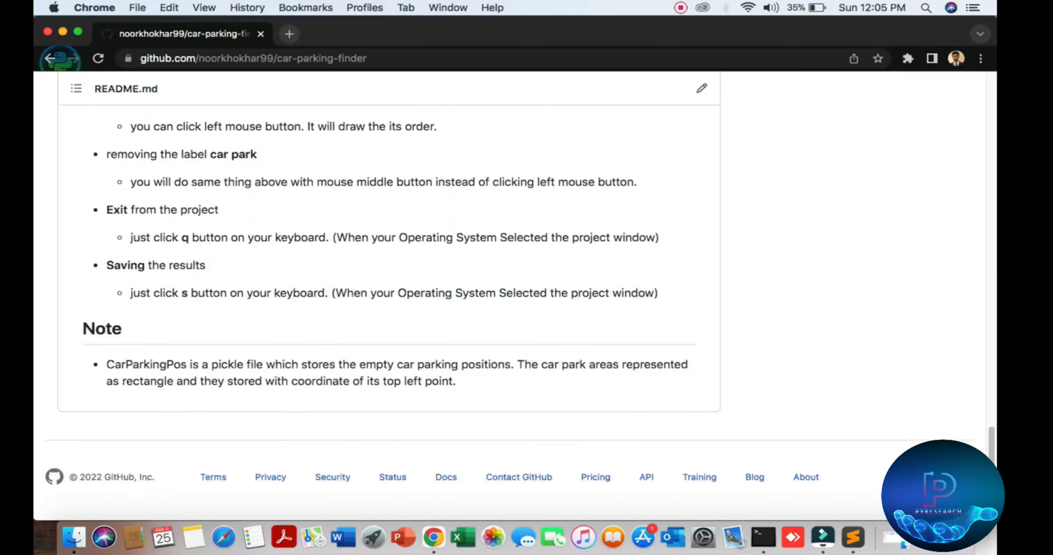
{"action": "scroll", "scroll_direction": "up", "scroll_amount": 3}
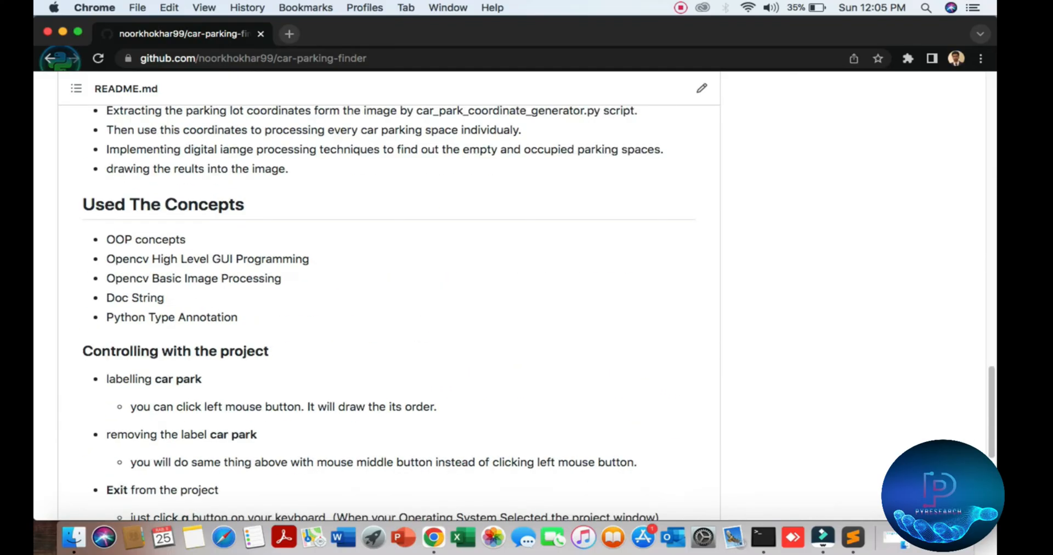
{"action": "scroll", "scroll_direction": "down", "scroll_amount": 3}
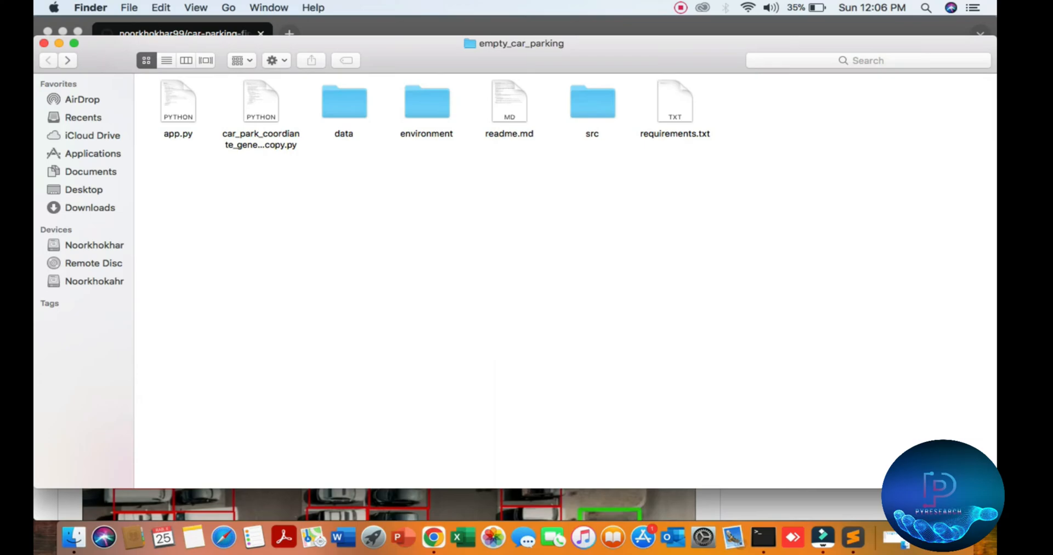
{"action": "left_click", "coordinate": [675, 101]}
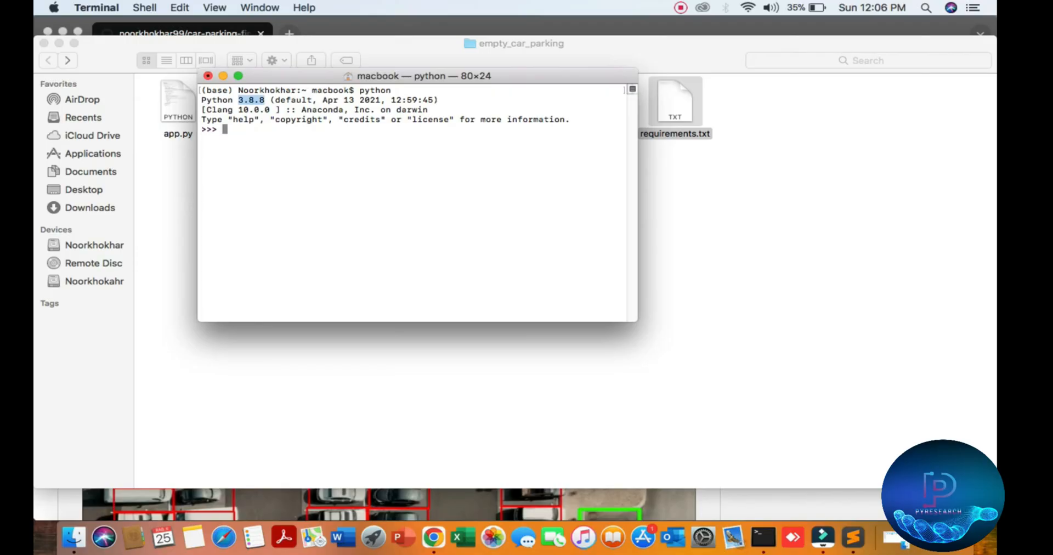
Step: Import cv2 in Python, confirm version 4.2.0, then quit back to the shell
{"action": "left_click_drag", "start_coordinate": [416, 75], "coordinate": [536, 178]}
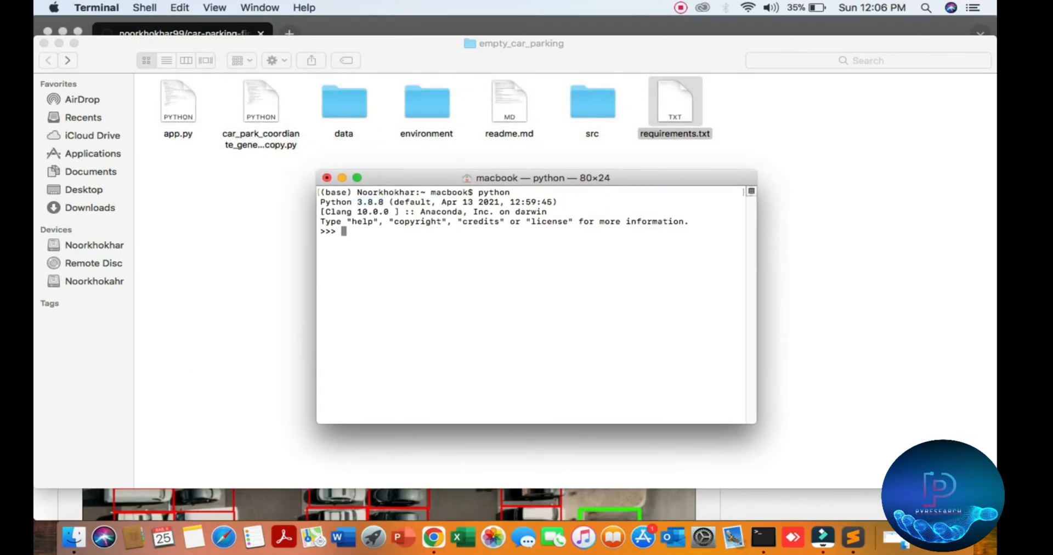
{"action": "type", "text": "import cv"}
{"action": "type", "text": "cv2"}
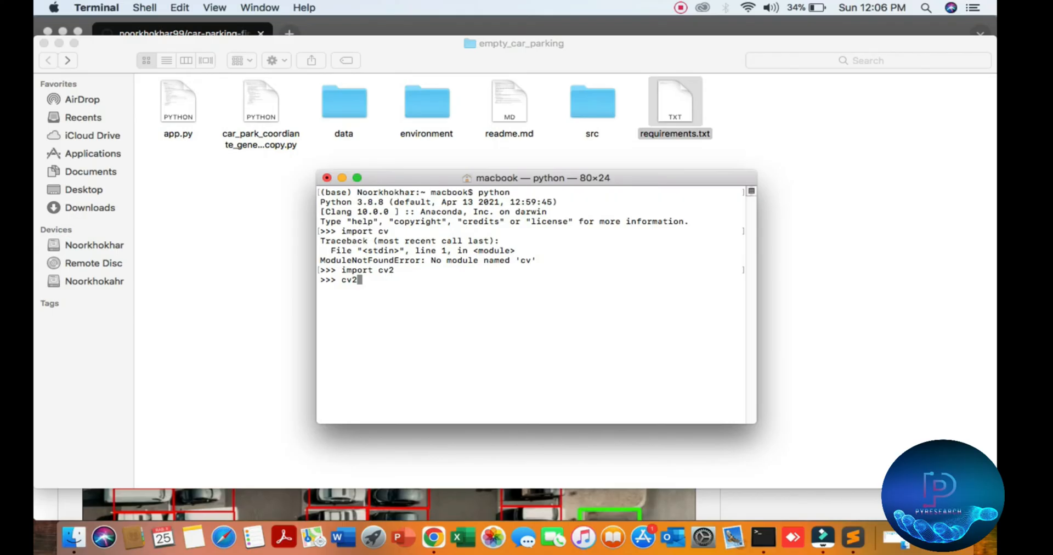
{"action": "type", "text": ".__vers"}
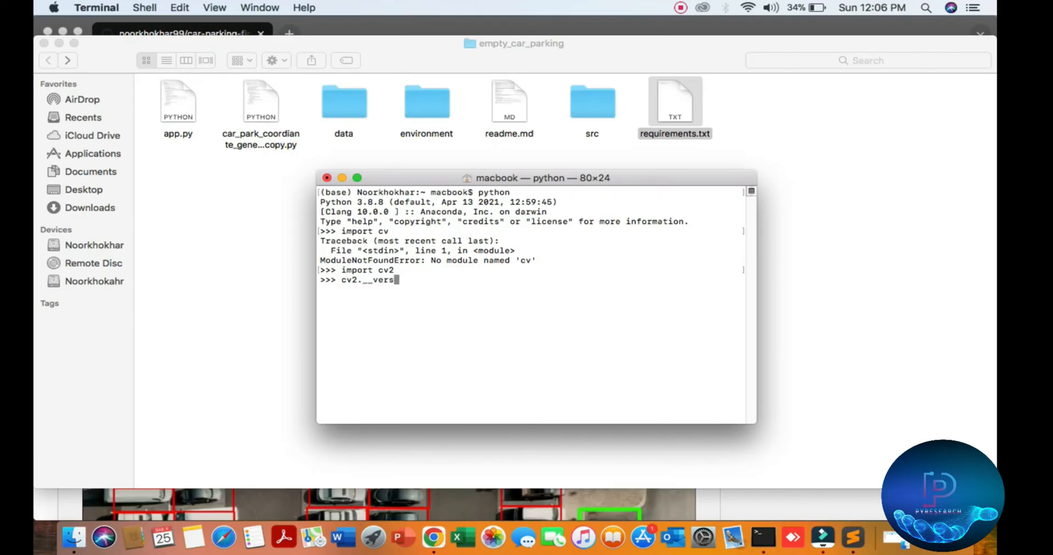
{"action": "key", "text": "Return"}
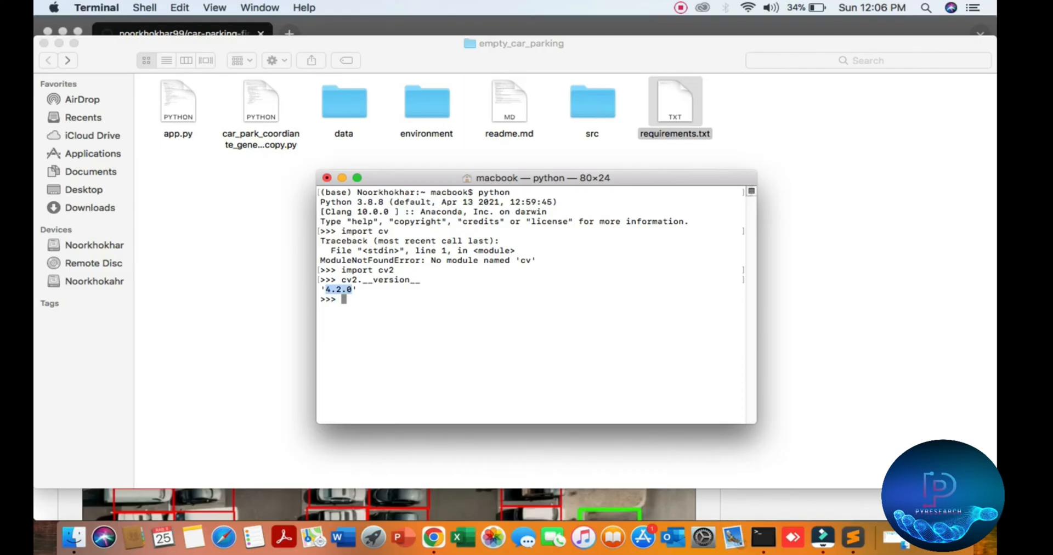
{"action": "type", "text": "quit("}
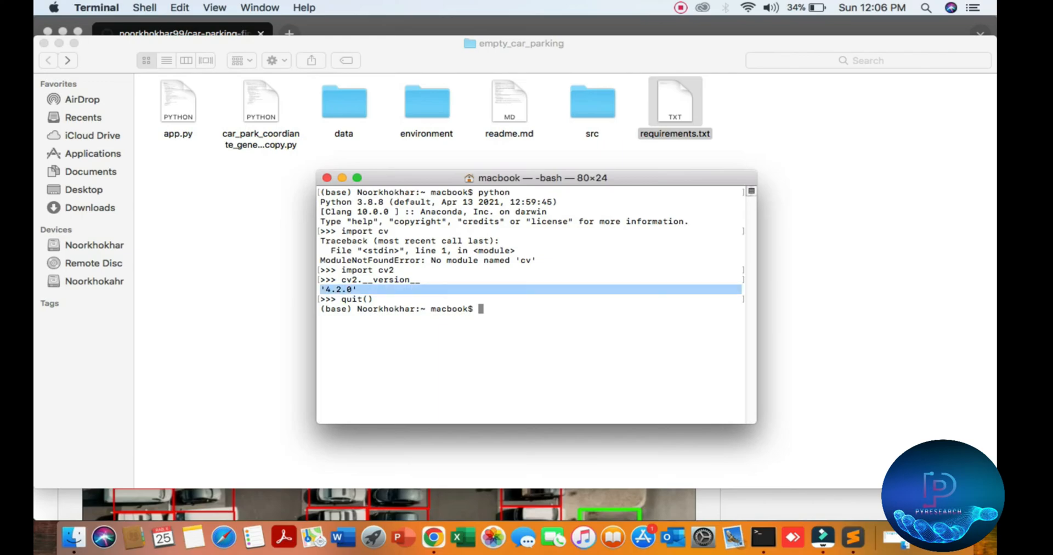
Step: Review requirements.txt (numpy==1.23.1, opencv_contrib_python==4.6.0.66) in Sublime Text and close it
{"action": "right_click", "coordinate": [675, 105]}
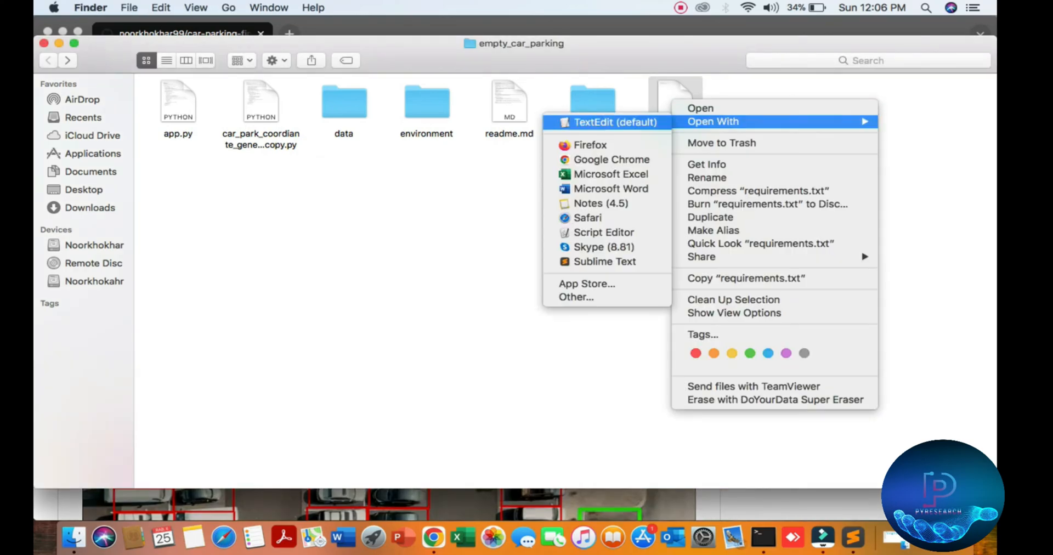
{"action": "left_click", "coordinate": [603, 261]}
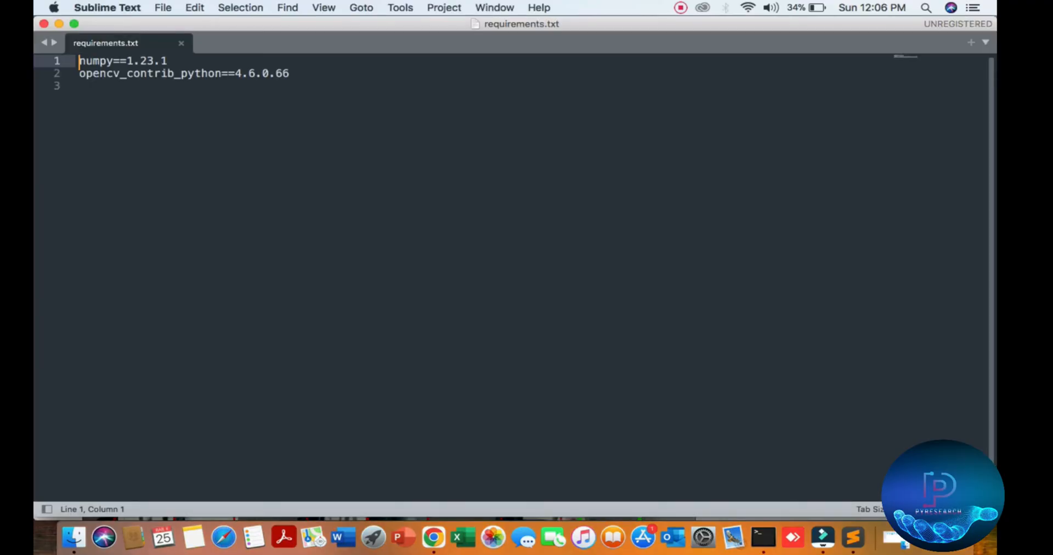
{"action": "left_click", "coordinate": [248, 73]}
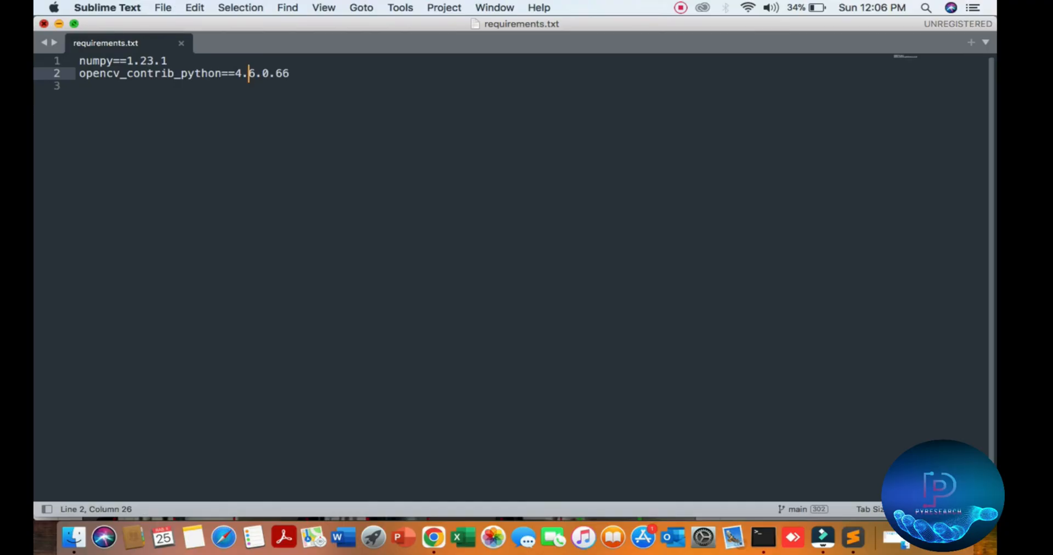
{"action": "left_click", "coordinate": [73, 538]}
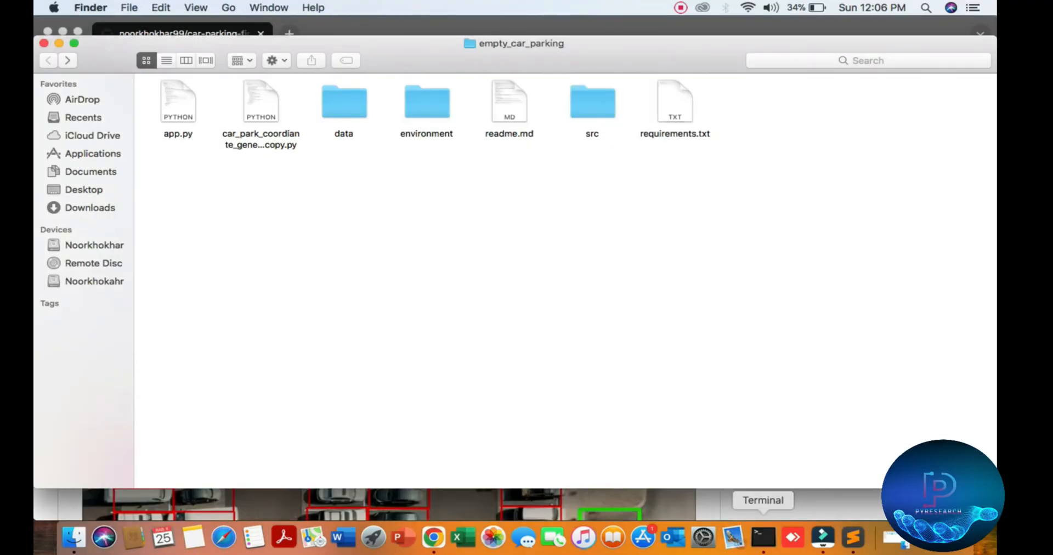
Step: Load the empty_car_parking folder into Sublime Text as a project via File > Open
{"action": "left_click", "coordinate": [822, 537]}
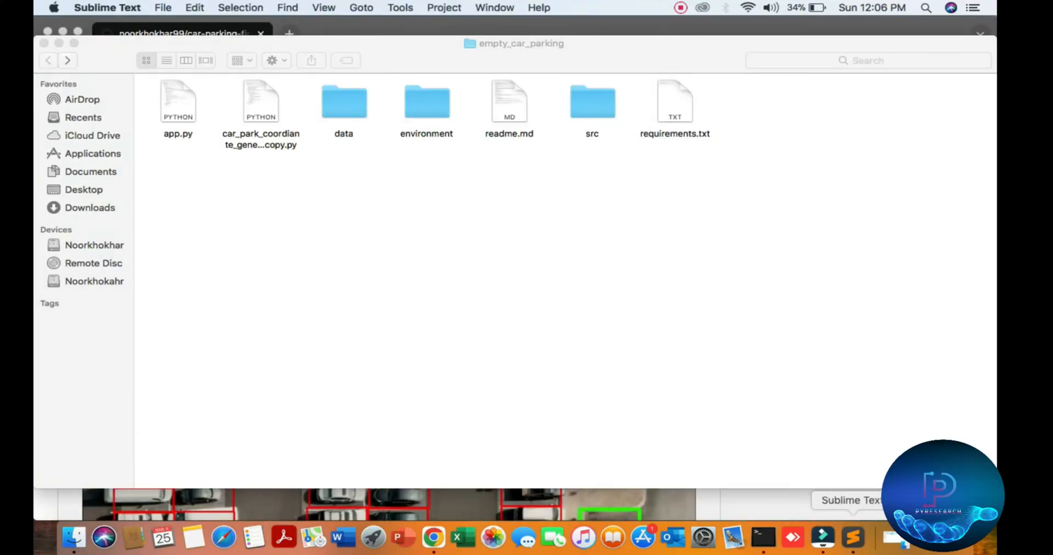
{"action": "left_click", "coordinate": [162, 8]}
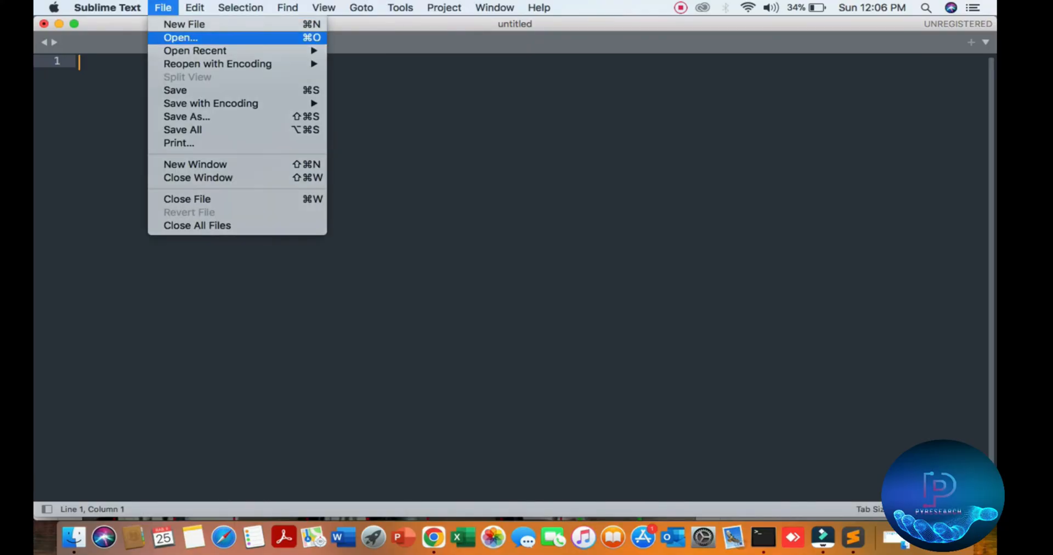
{"action": "left_click", "coordinate": [180, 37]}
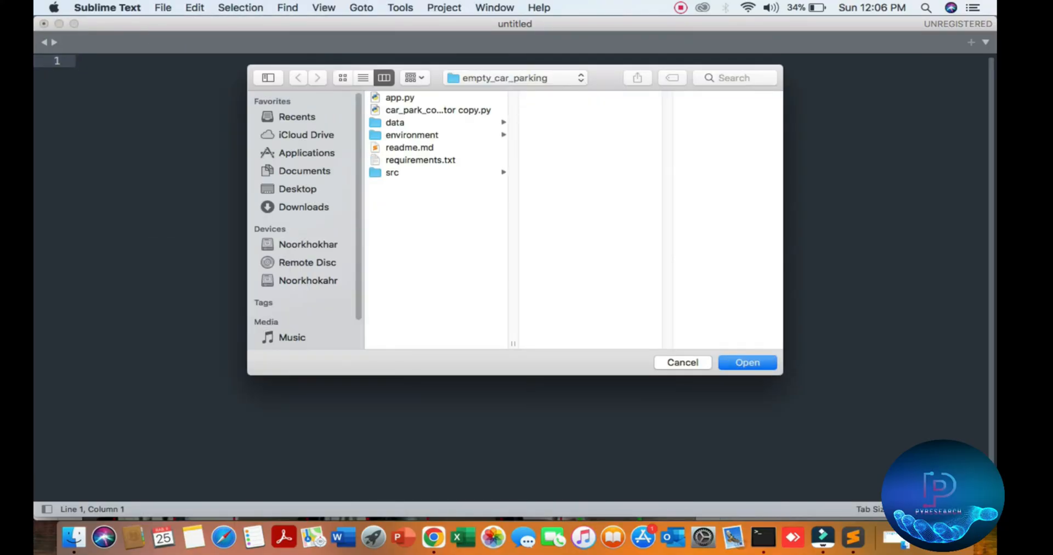
{"action": "left_click", "coordinate": [747, 362]}
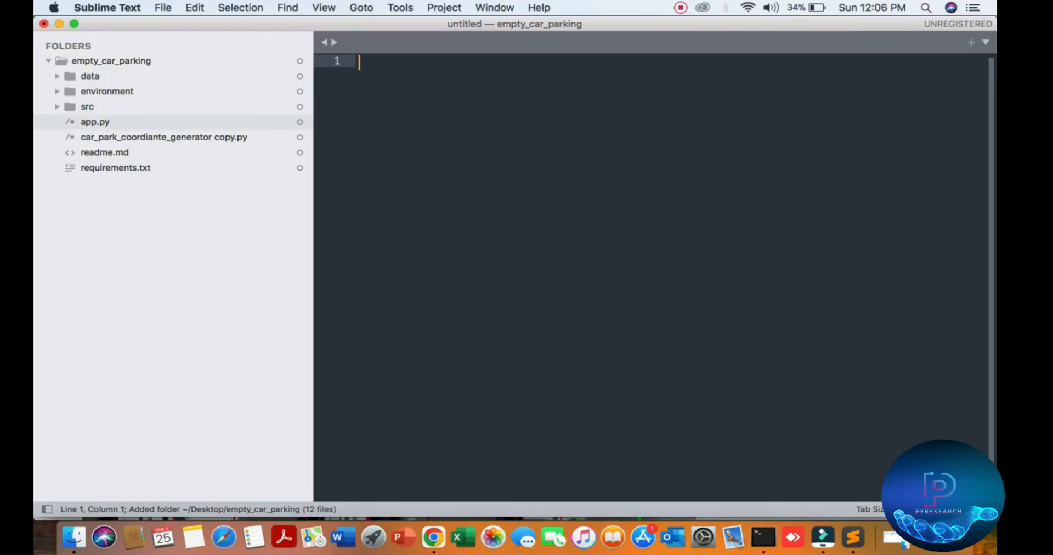
Step: Review app.py's cv2 and utils imports, then open src/utils.py with the Park_classifier class
{"action": "left_click", "coordinate": [94, 121]}
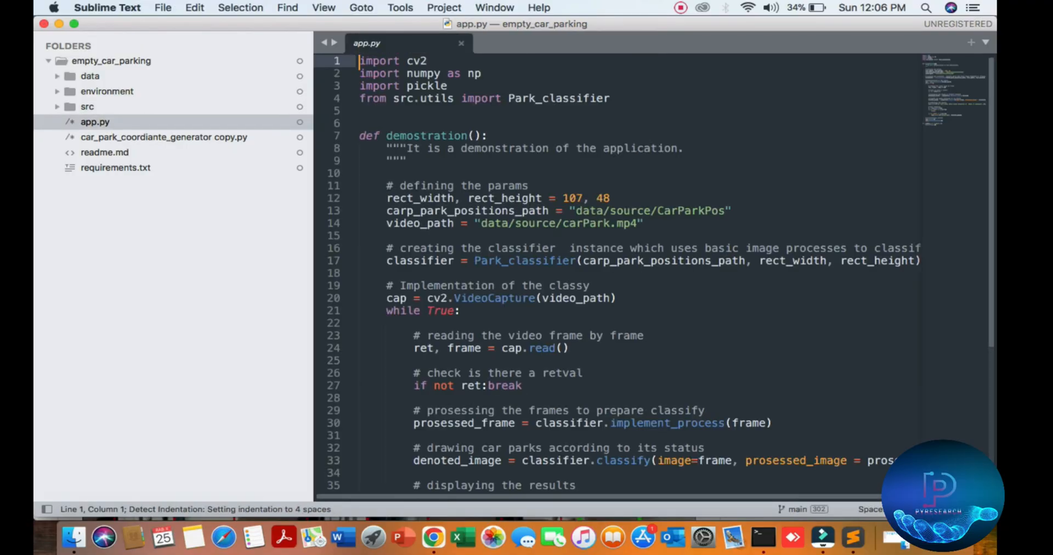
{"action": "double_click", "coordinate": [415, 61]}
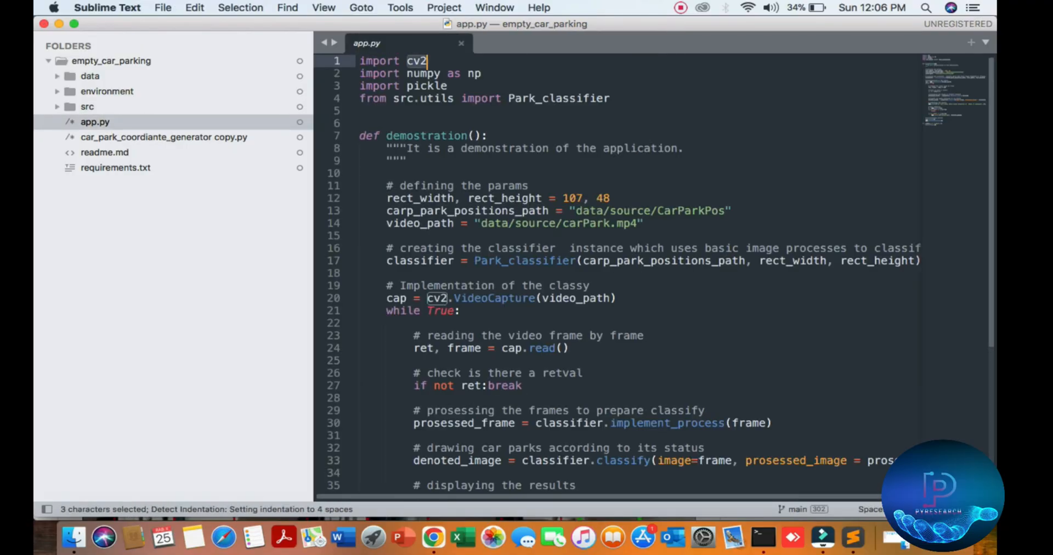
{"action": "scroll", "scroll_direction": "down", "scroll_amount": 3}
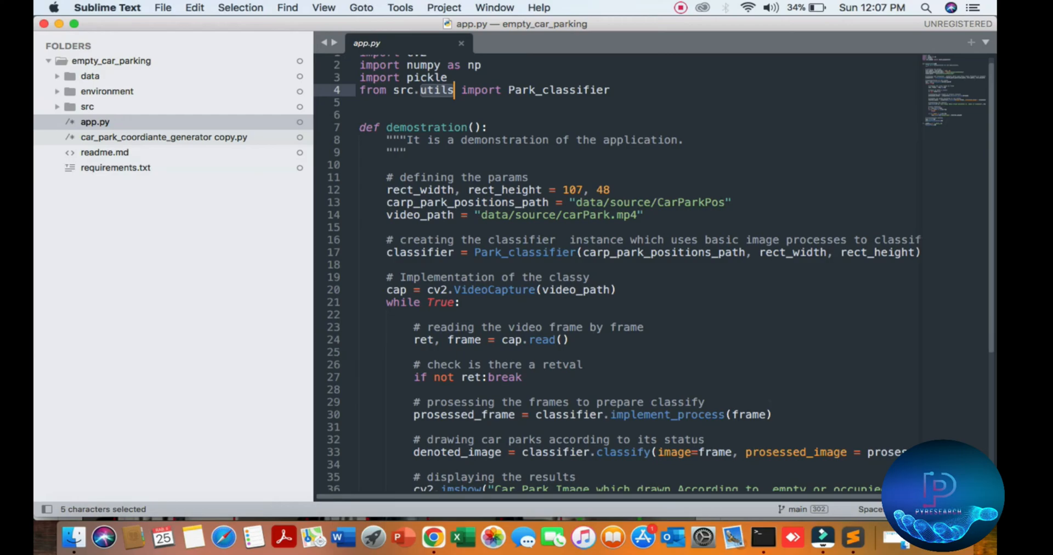
{"action": "left_click", "coordinate": [104, 137]}
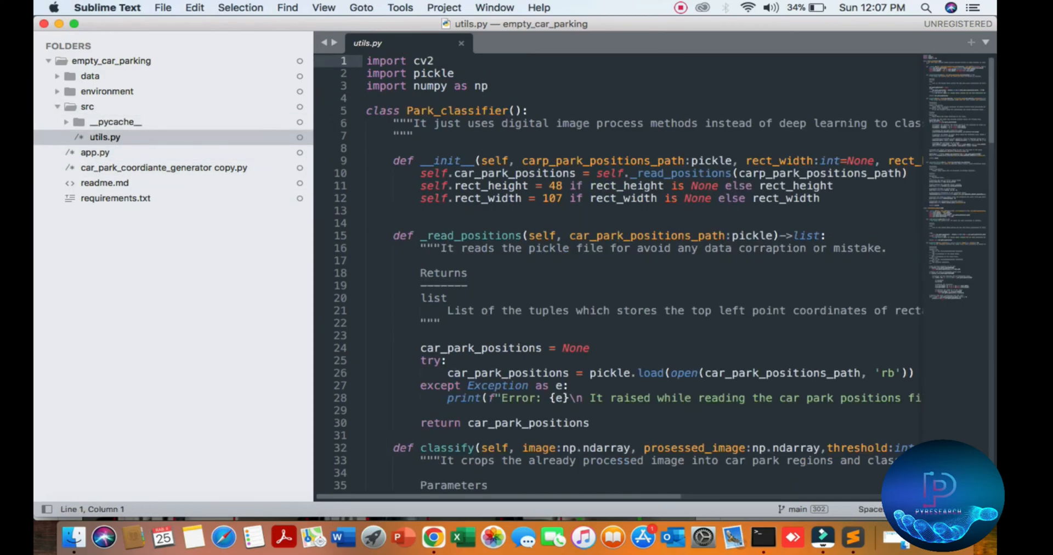
Step: Read through the Park_classifier labelling, processing and classify methods, then return to app.py
{"action": "scroll", "scroll_direction": "down", "scroll_amount": 3}
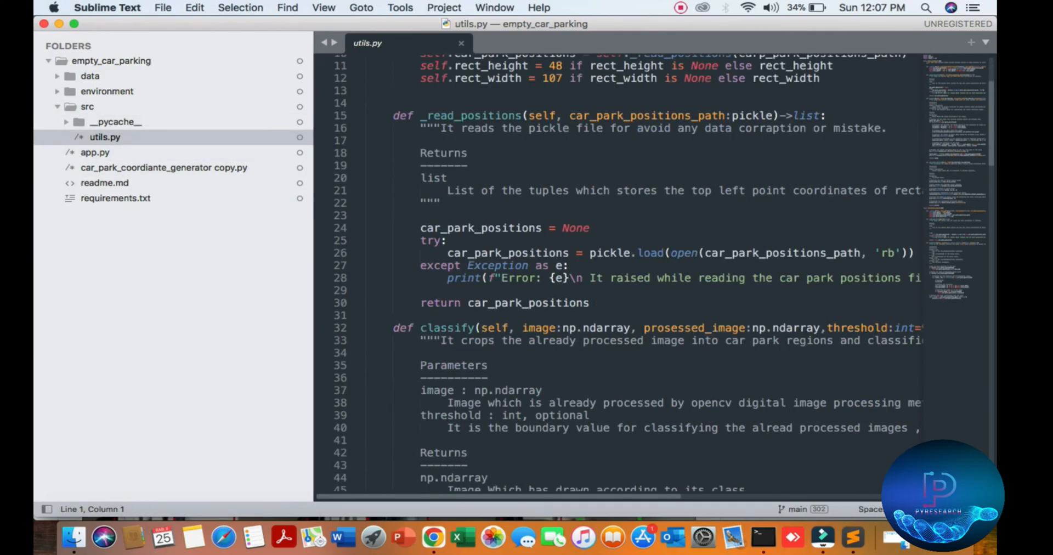
{"action": "scroll", "scroll_direction": "down", "scroll_amount": 3}
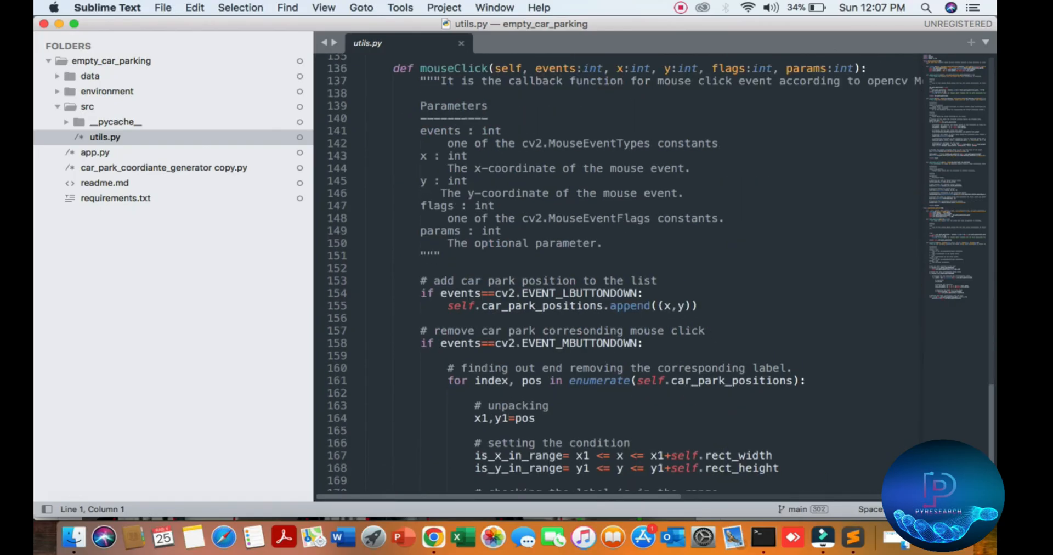
{"action": "scroll", "scroll_direction": "down", "scroll_amount": 3}
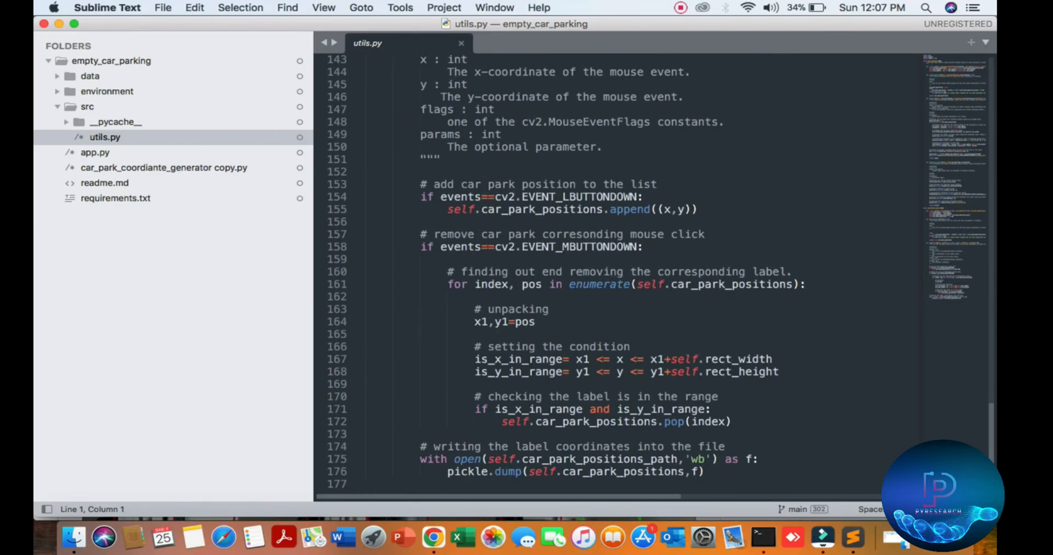
{"action": "scroll", "scroll_direction": "up", "scroll_amount": 3}
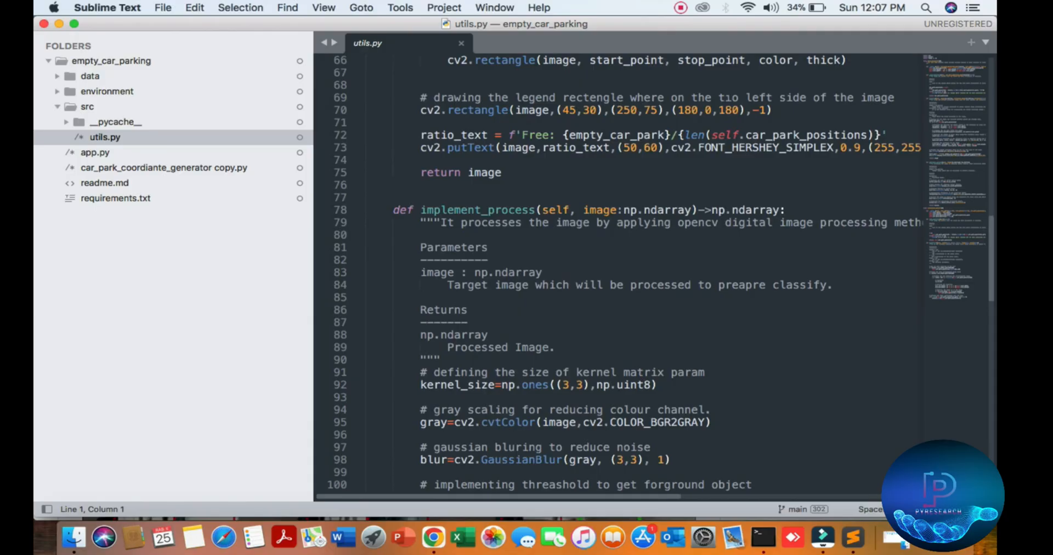
{"action": "scroll", "scroll_direction": "up", "scroll_amount": 3}
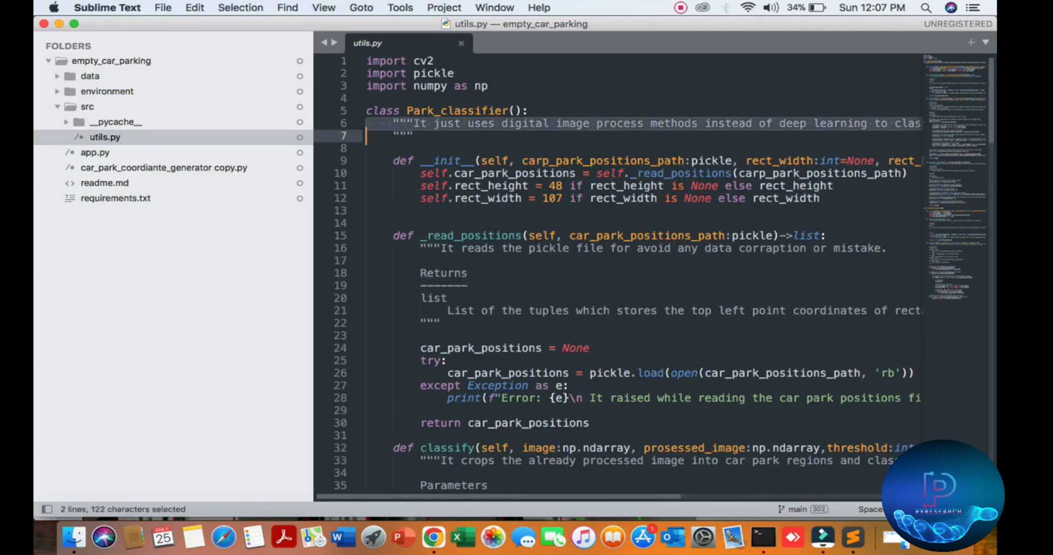
{"action": "double_click", "coordinate": [526, 122]}
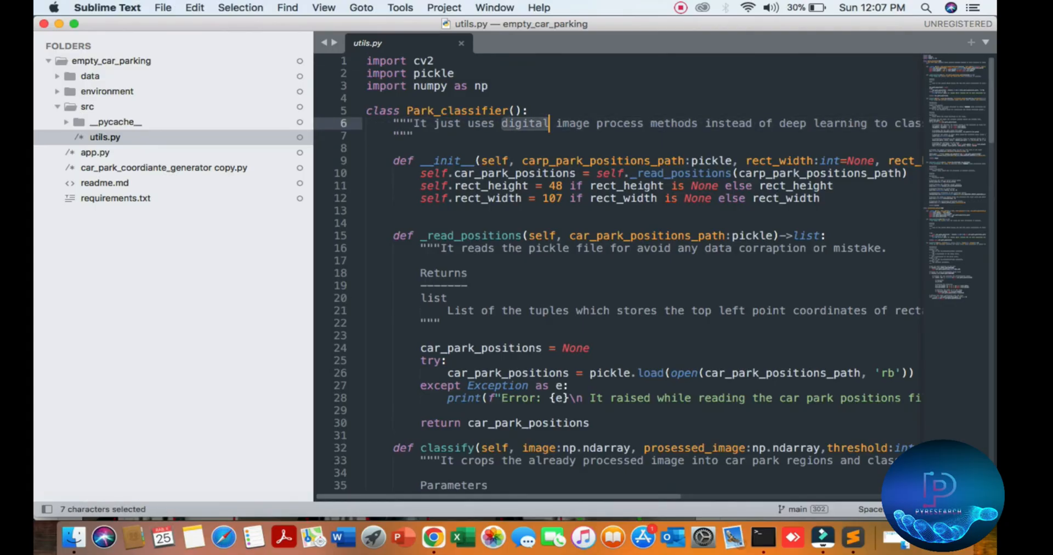
{"action": "scroll", "scroll_direction": "down", "scroll_amount": 3}
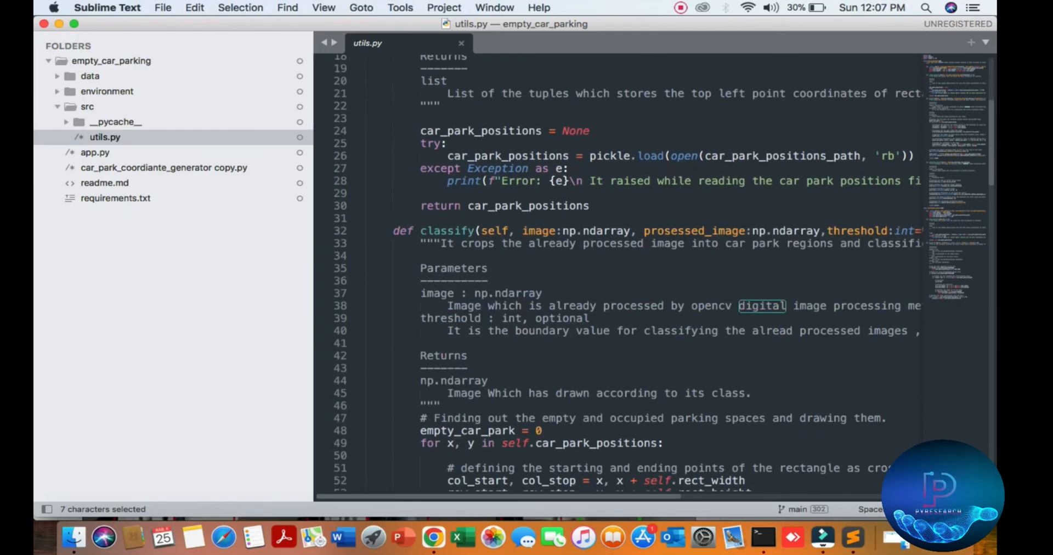
{"action": "left_click", "coordinate": [94, 151]}
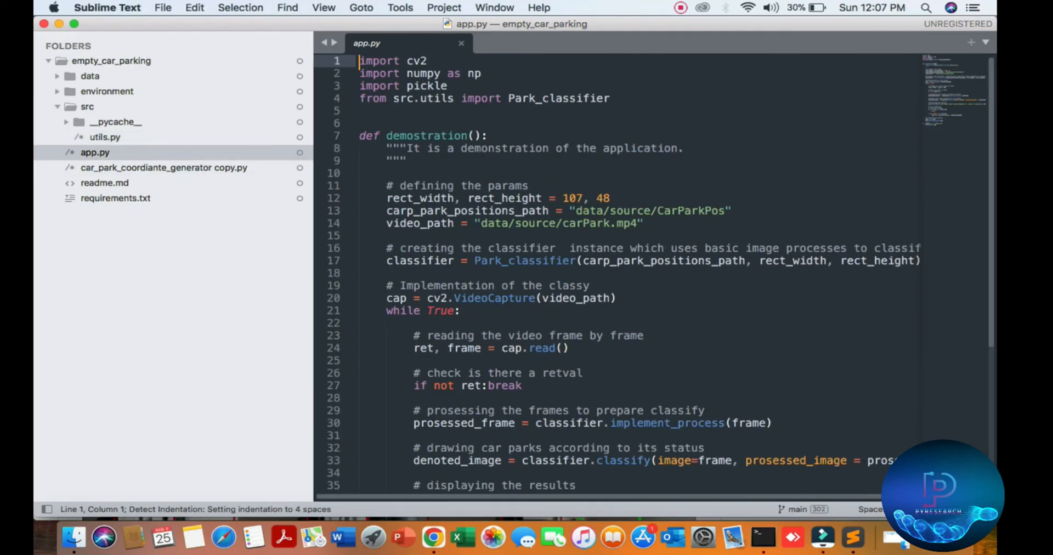
Step: Read app.py's demonstration function down to the save-on-s key check
{"action": "double_click", "coordinate": [503, 148]}
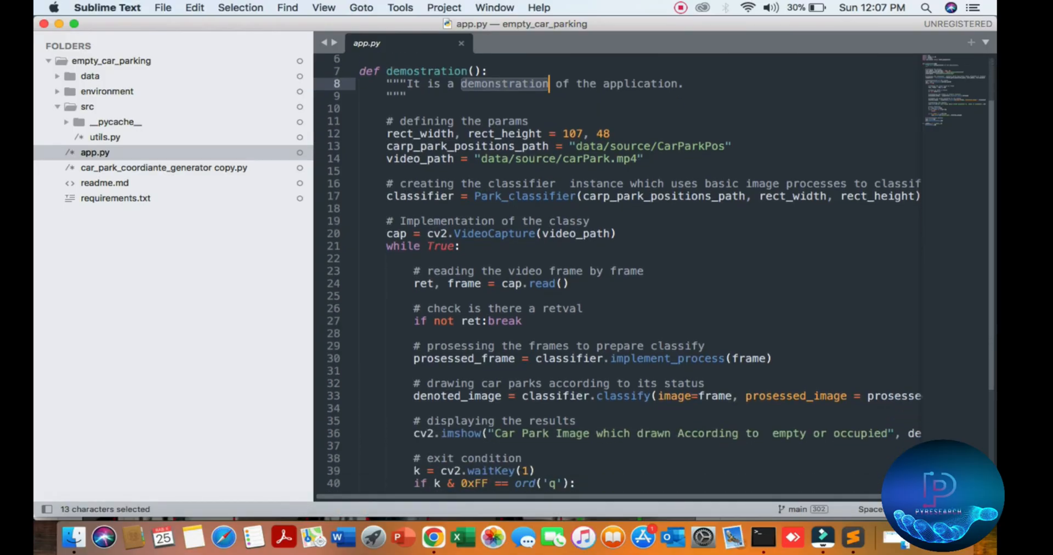
{"action": "scroll", "scroll_direction": "down", "scroll_amount": 3}
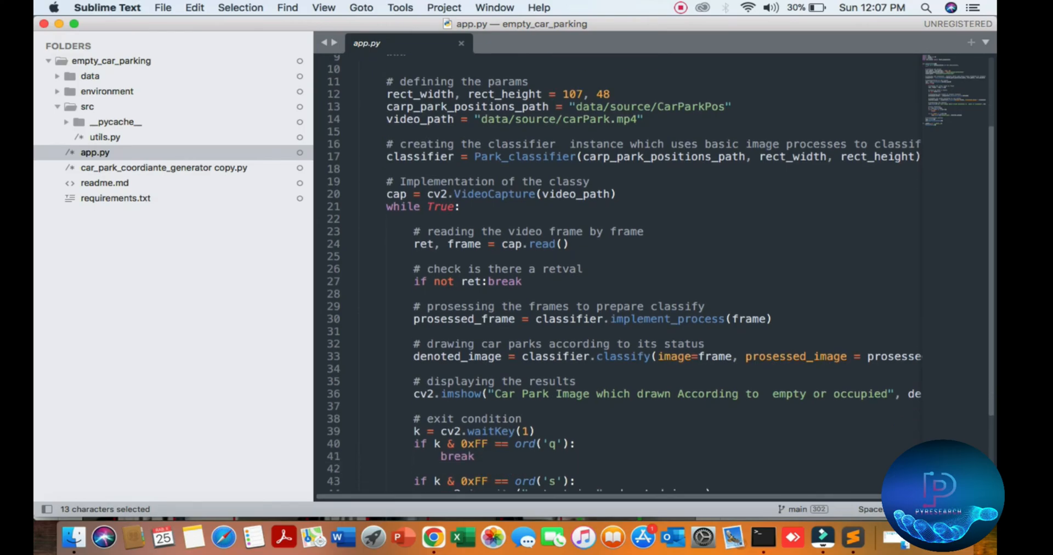
{"action": "scroll", "scroll_direction": "down", "scroll_amount": 3}
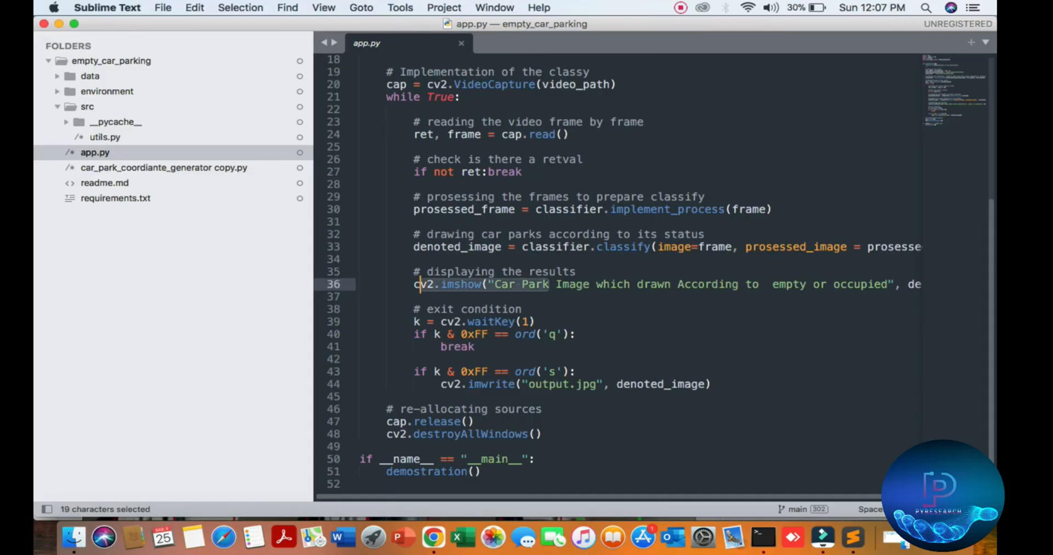
{"action": "left_click", "coordinate": [636, 284]}
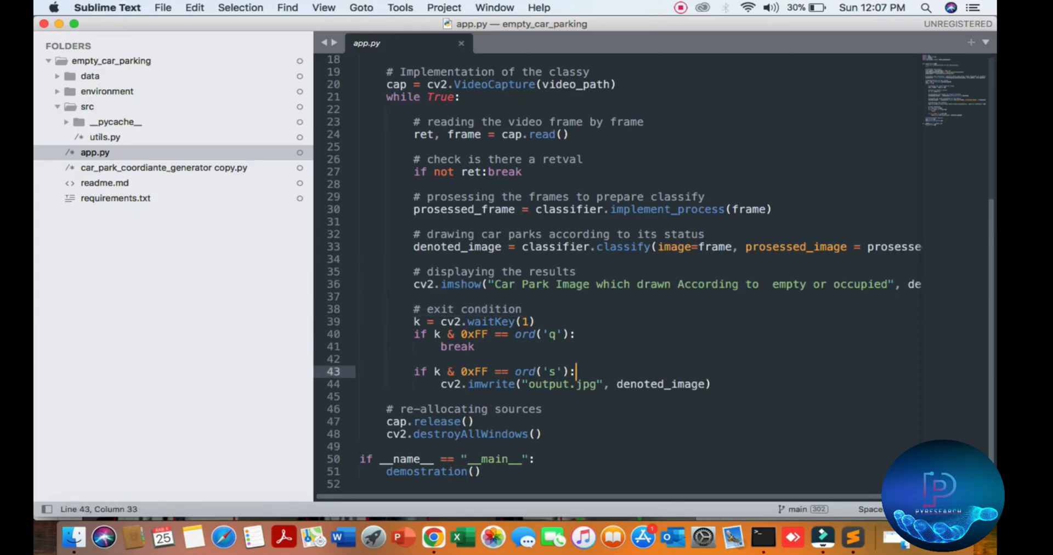
{"action": "scroll", "scroll_direction": "up", "scroll_amount": 3}
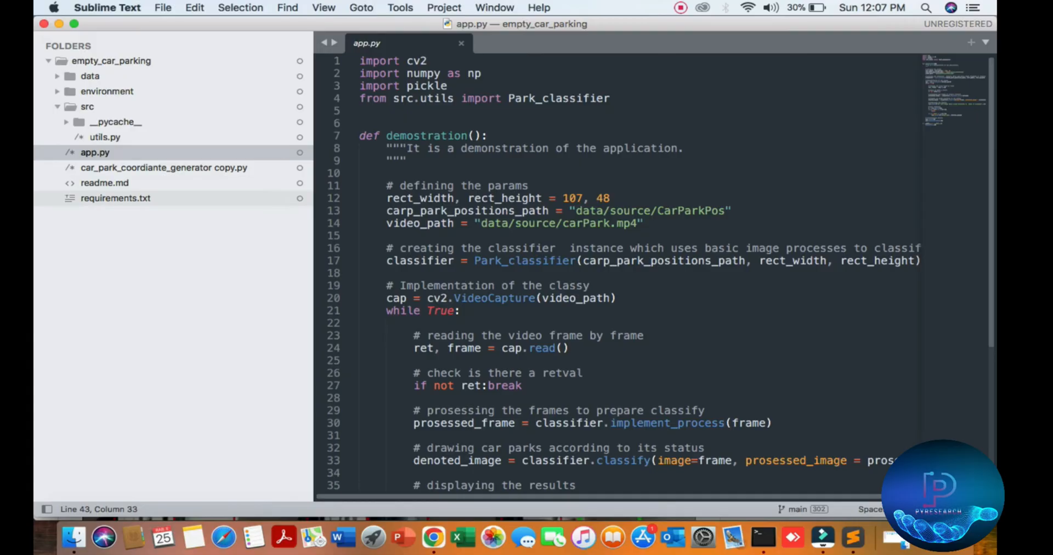
Step: Open car_park_coordiante_generator copy.py, then bring the project's GitHub page forward
{"action": "left_click", "coordinate": [163, 168]}
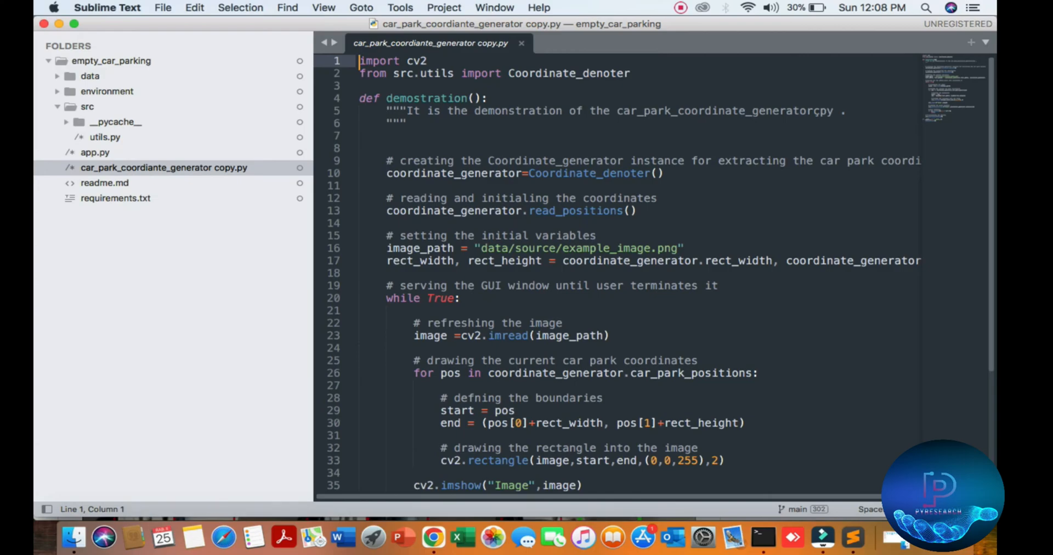
{"action": "mouse_move", "coordinate": [433, 537]}
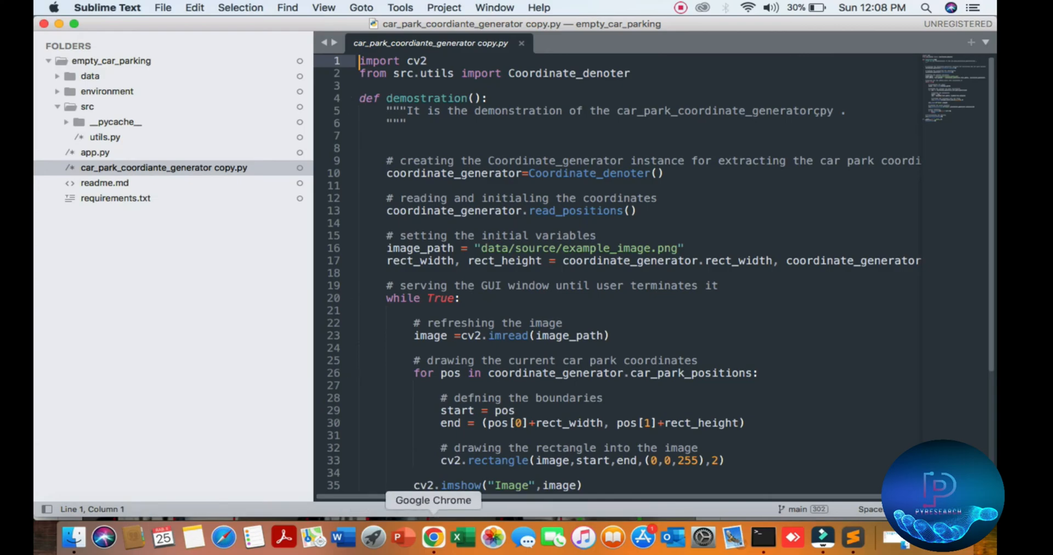
{"action": "left_click", "coordinate": [432, 536]}
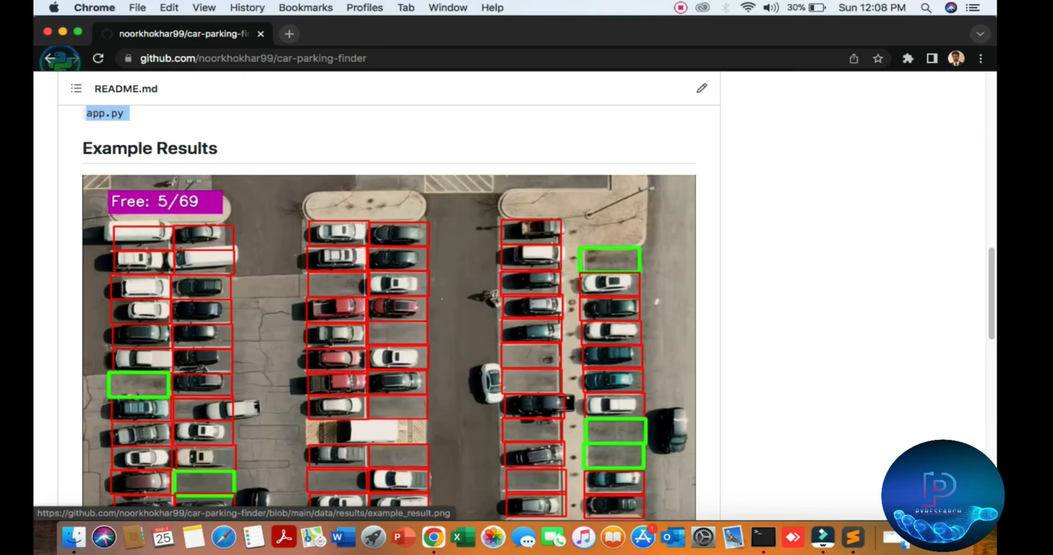
Step: Scroll the GitHub README to the Free: 5/69 example results image
{"action": "scroll", "scroll_direction": "down", "scroll_amount": 3}
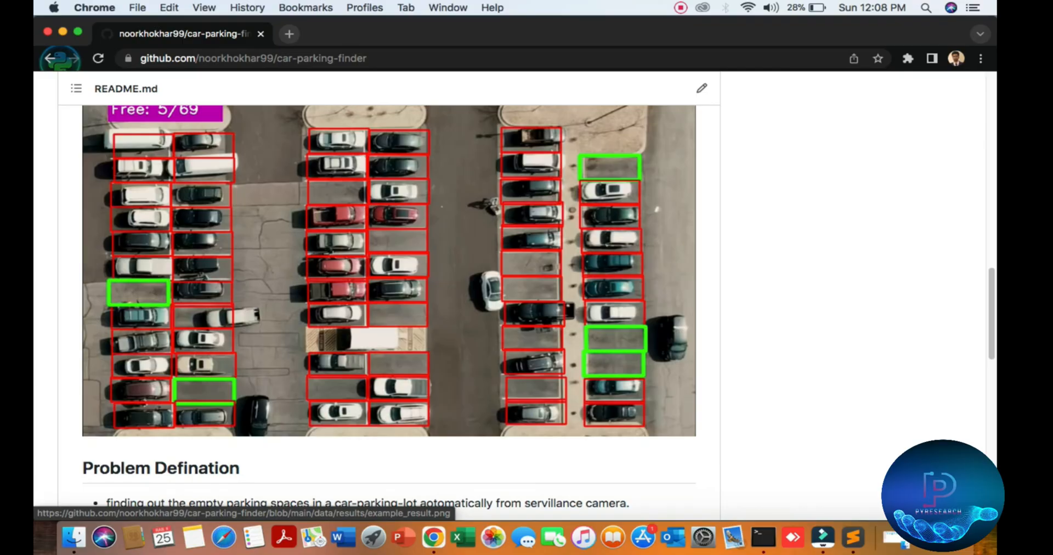
{"action": "mouse_move", "coordinate": [672, 537]}
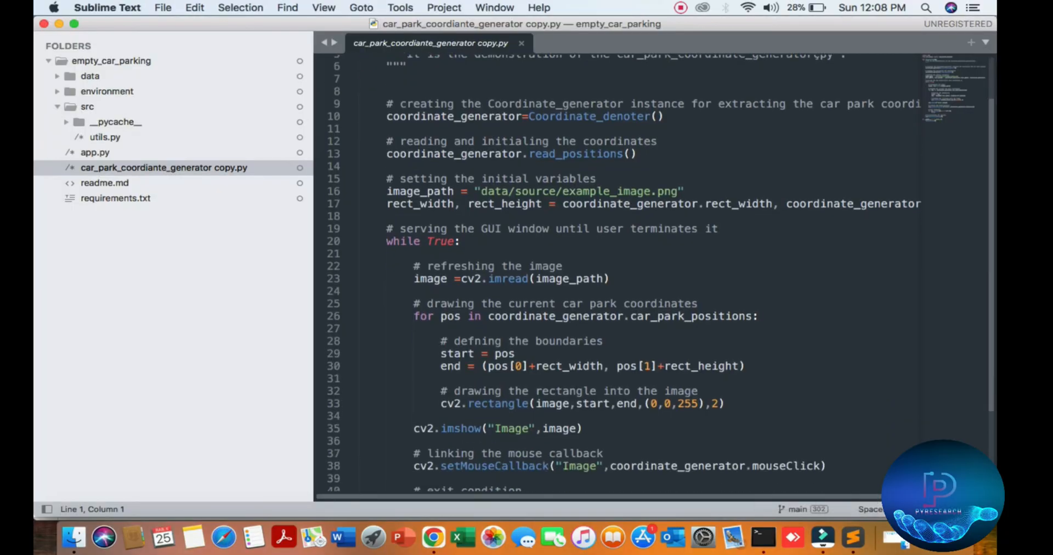
Step: Open data/results/example_result.png, the detection image marked Free: 5/69
{"action": "scroll", "scroll_direction": "down", "scroll_amount": 3}
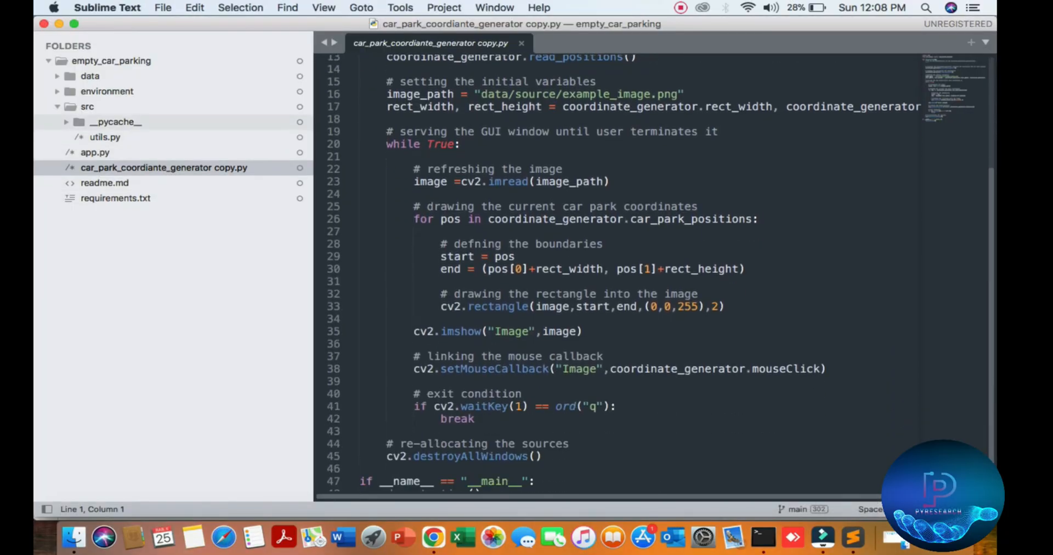
{"action": "left_click", "coordinate": [89, 75]}
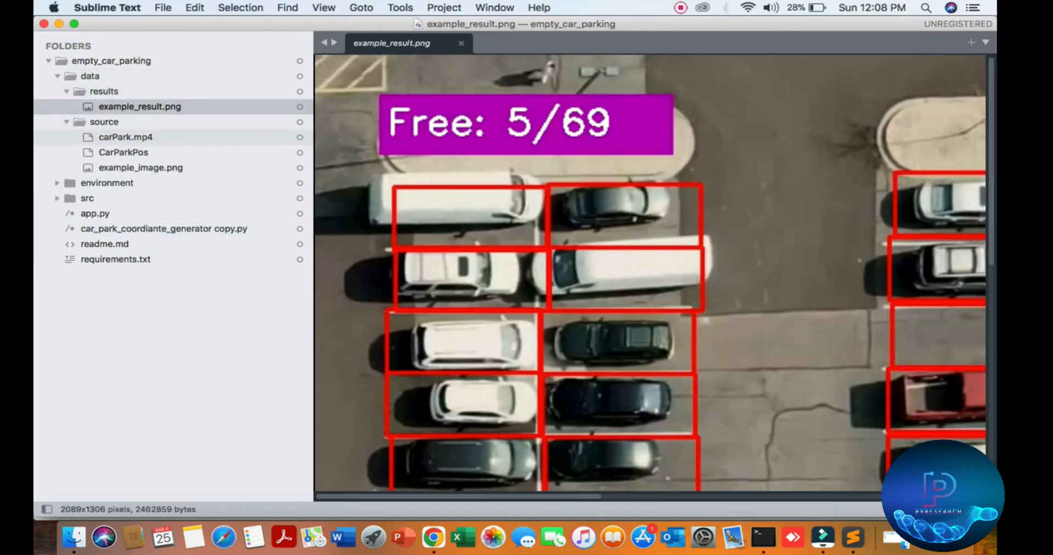
Step: Inspect the CarParkPos file and data/source/example_image.png, then switch to Finder
{"action": "left_click", "coordinate": [124, 152]}
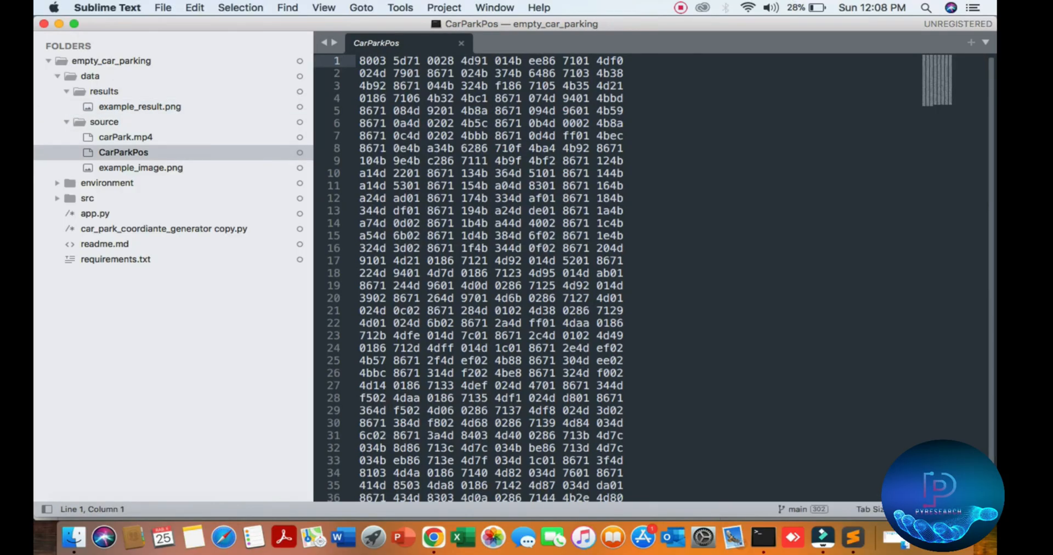
{"action": "left_click", "coordinate": [140, 168]}
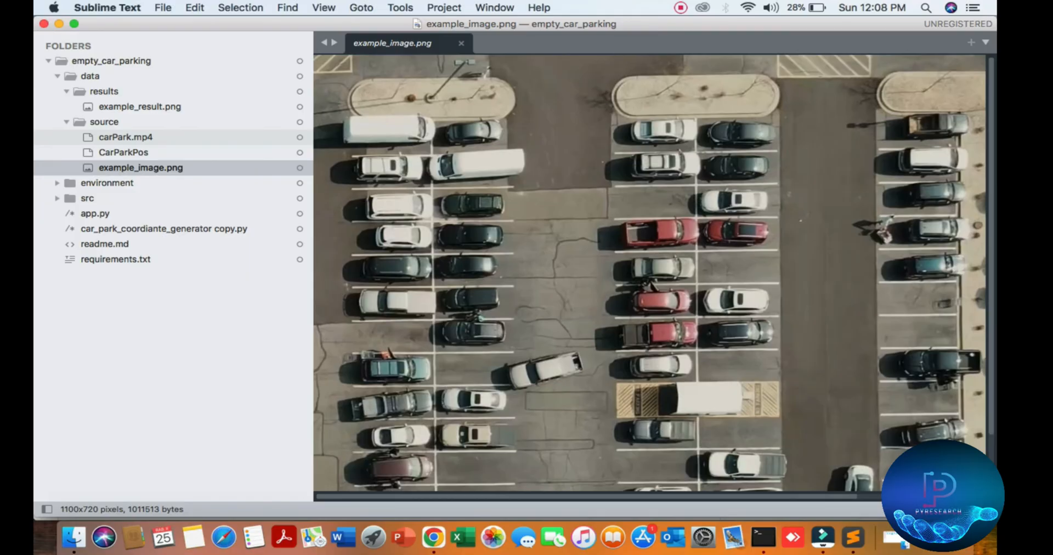
{"action": "left_click", "coordinate": [125, 137]}
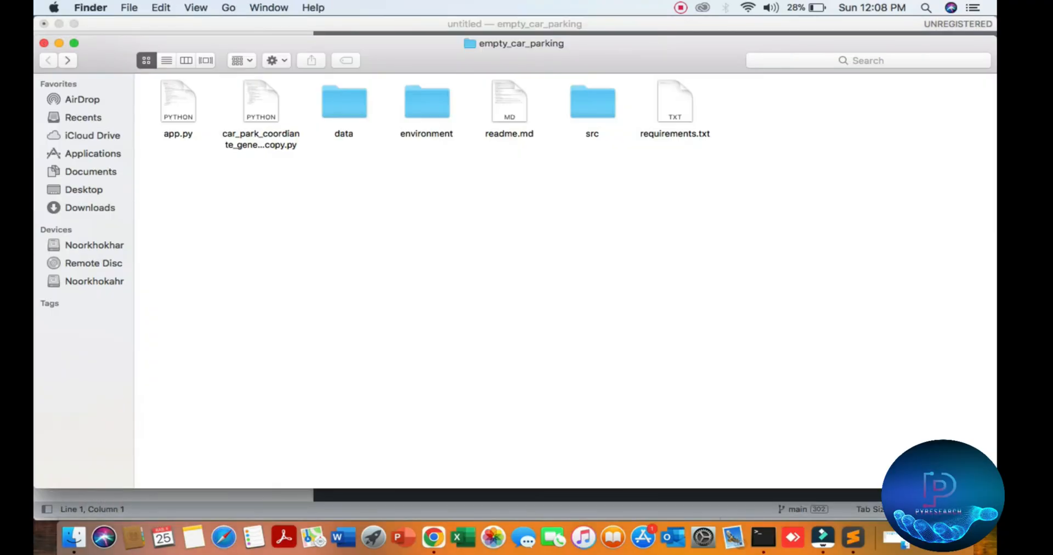
Step: Browse the src folder, return to the project folder, and select carPark.mp4 in data/source
{"action": "double_click", "coordinate": [591, 102]}
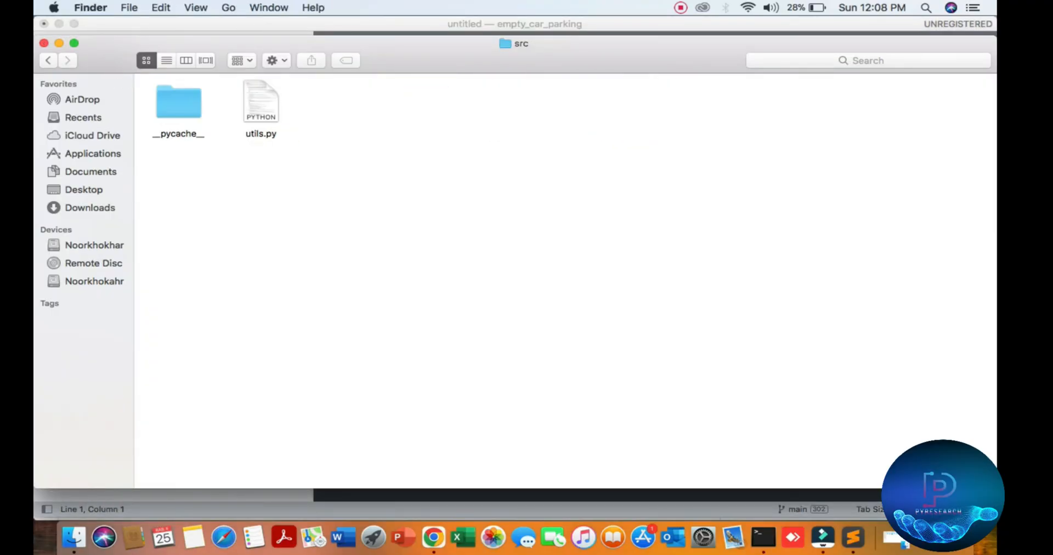
{"action": "left_click", "coordinate": [47, 60]}
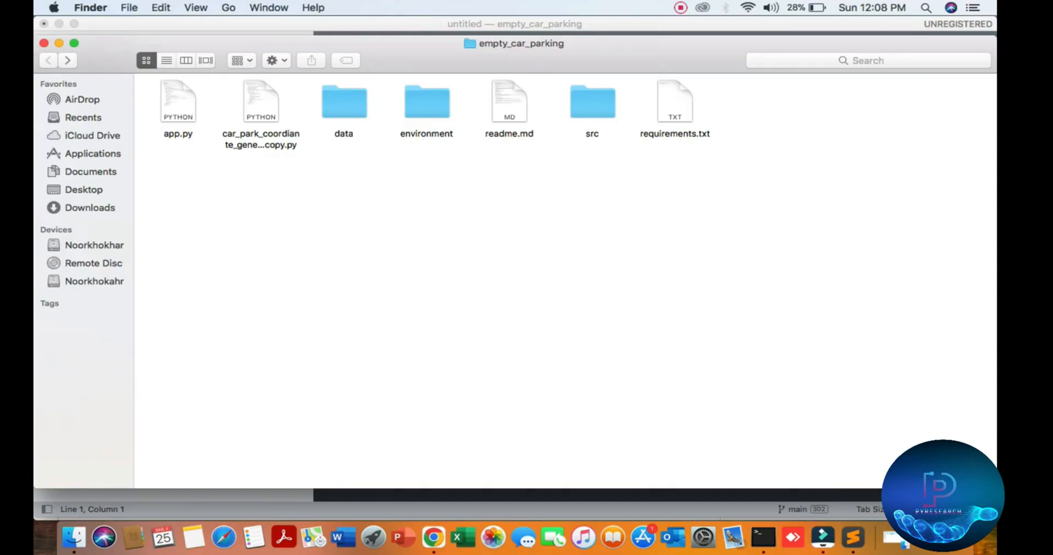
{"action": "double_click", "coordinate": [591, 102]}
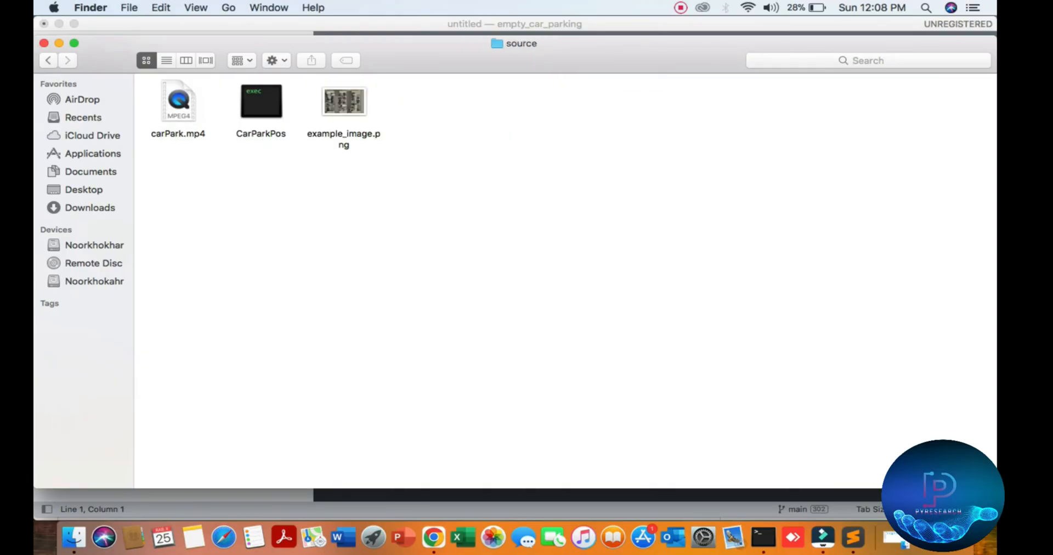
{"action": "left_click", "coordinate": [178, 102]}
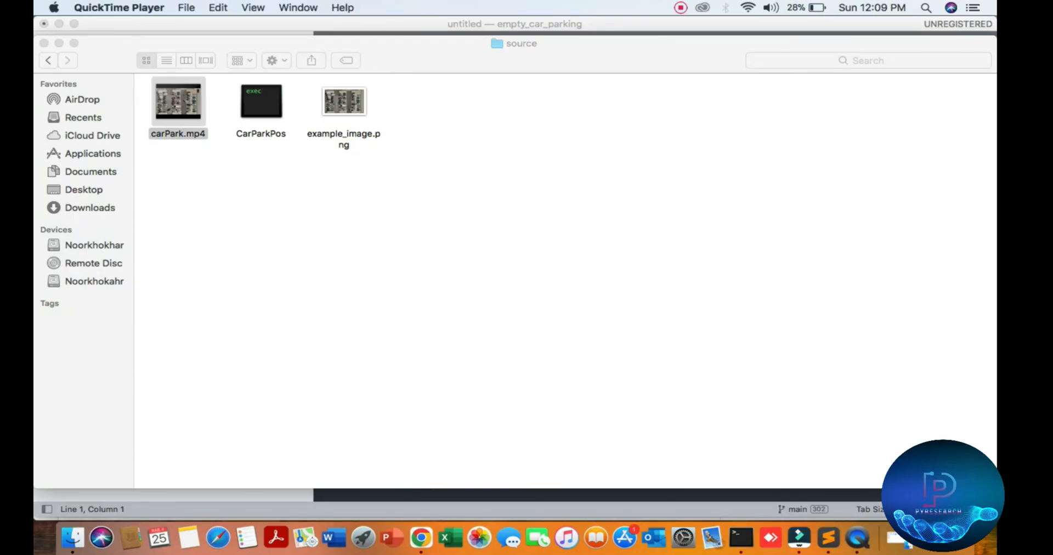
Step: Play the carPark.mp4 parking-lot video in QuickTime, close it, and return to Terminal
{"action": "double_click", "coordinate": [178, 101]}
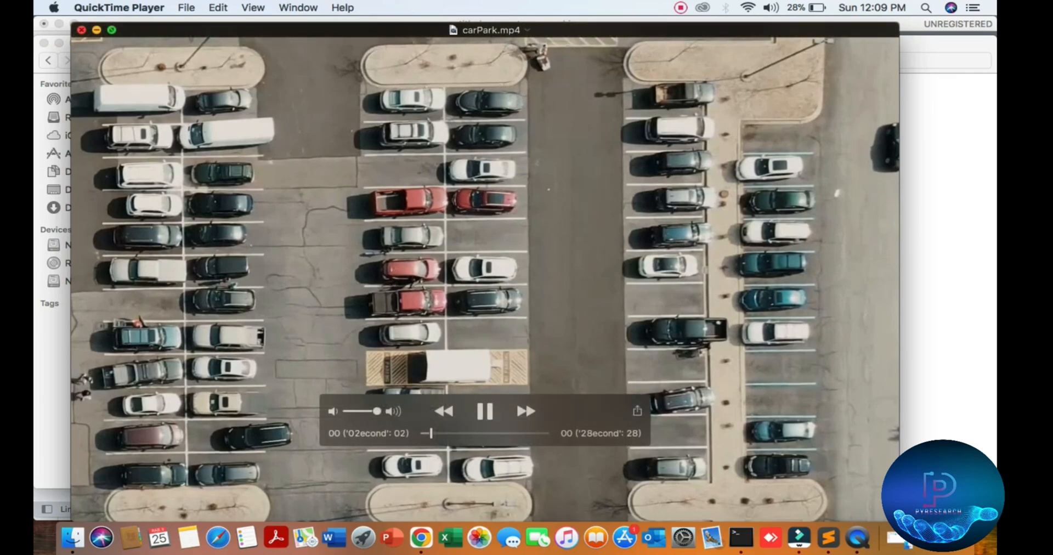
{"action": "left_click", "coordinate": [80, 30]}
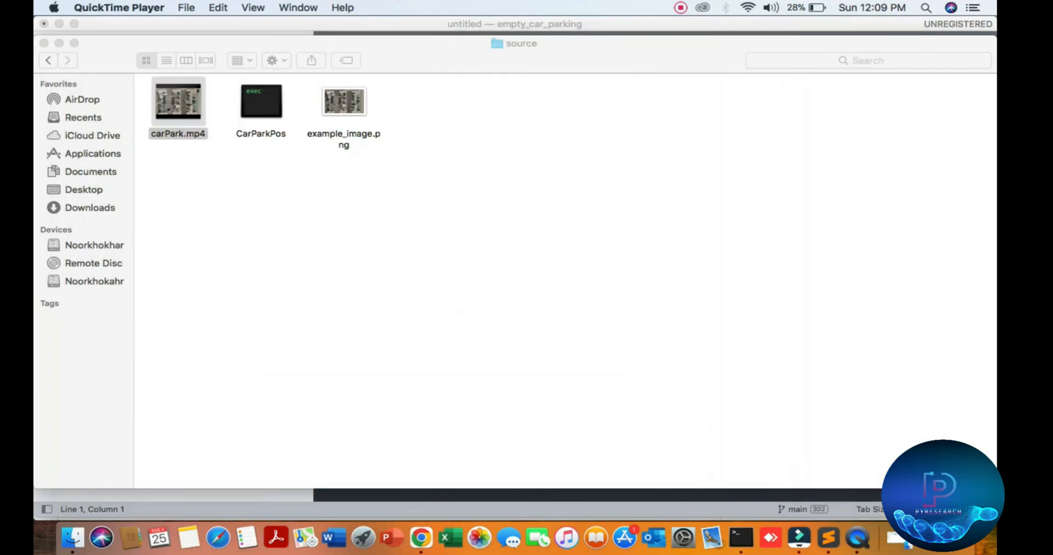
{"action": "left_click", "coordinate": [47, 61]}
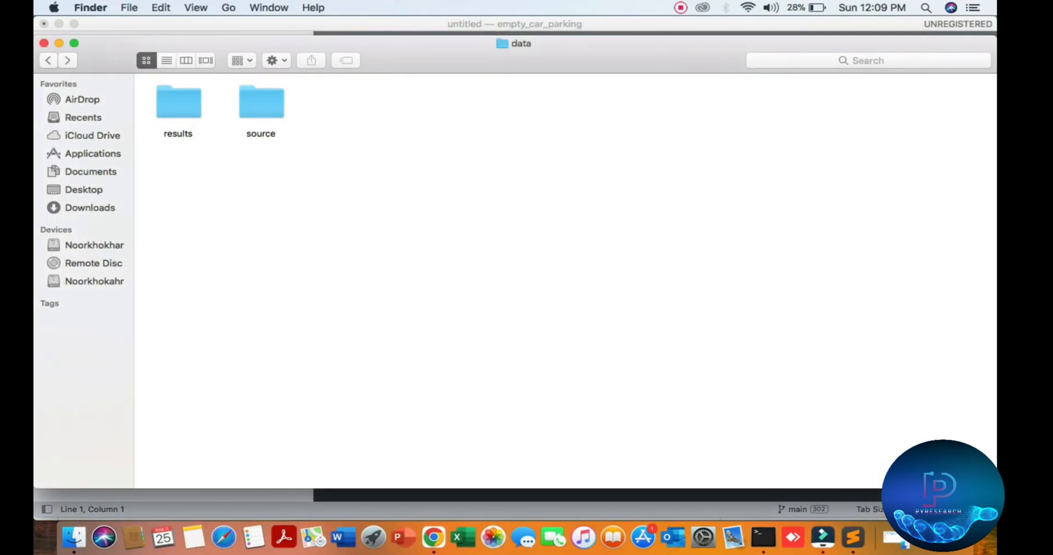
{"action": "left_click", "coordinate": [762, 537]}
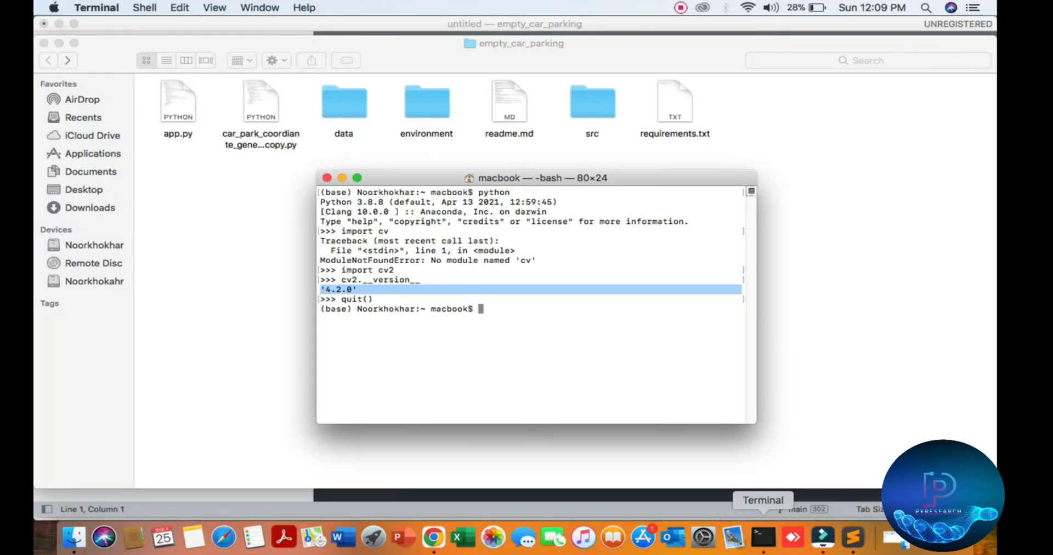
Step: Change into Desktop/empty_car_parking, list its files and clear the terminal
{"action": "type", "text": "cd"}
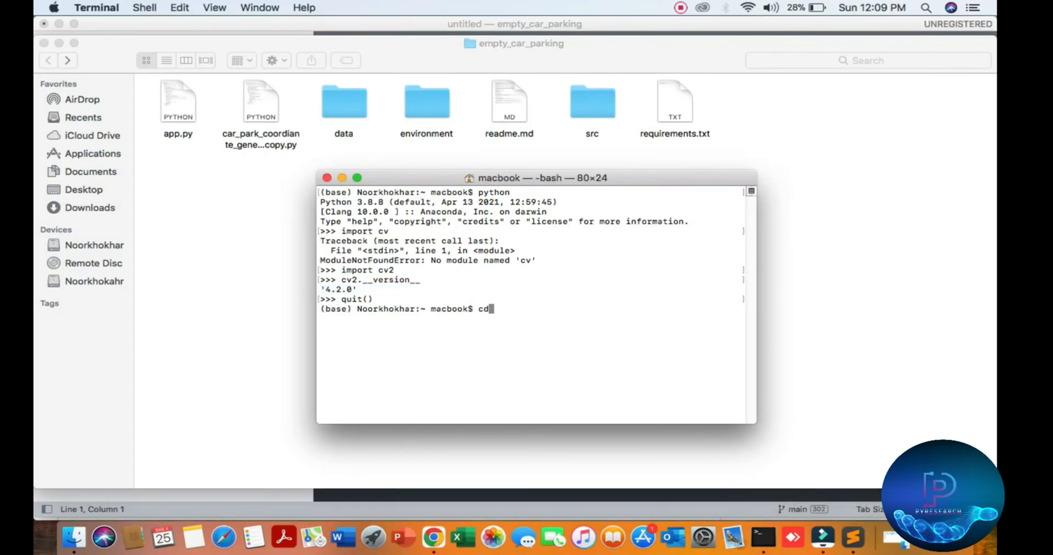
{"action": "key", "text": "Return"}
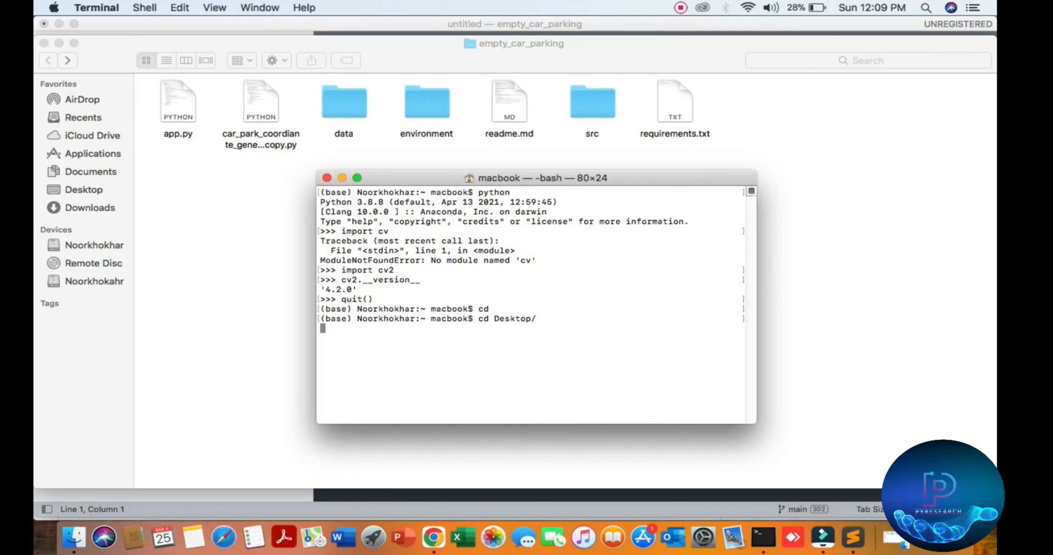
{"action": "type", "text": "ls"}
{"action": "type", "text": "cle"}
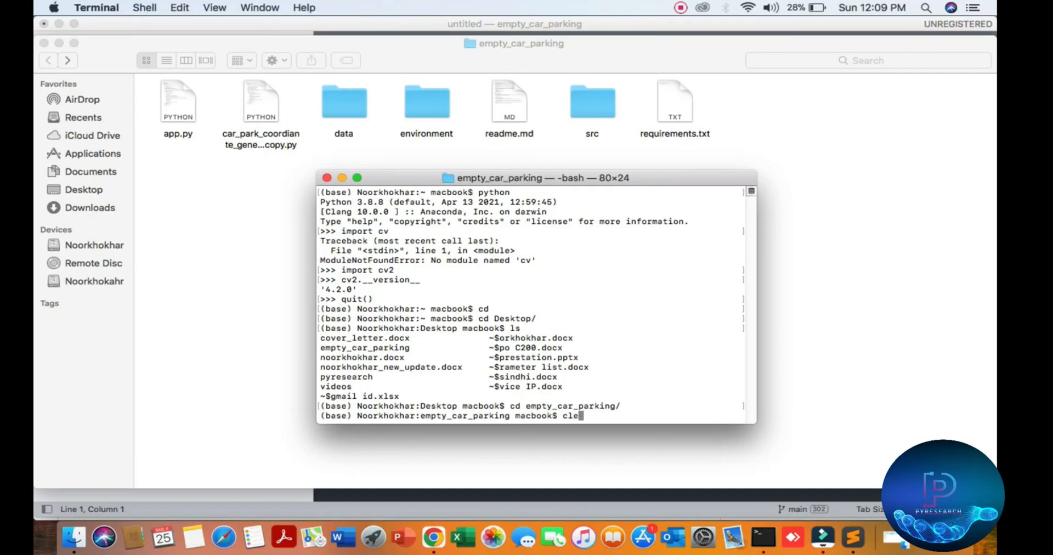
{"action": "key", "text": "Return"}
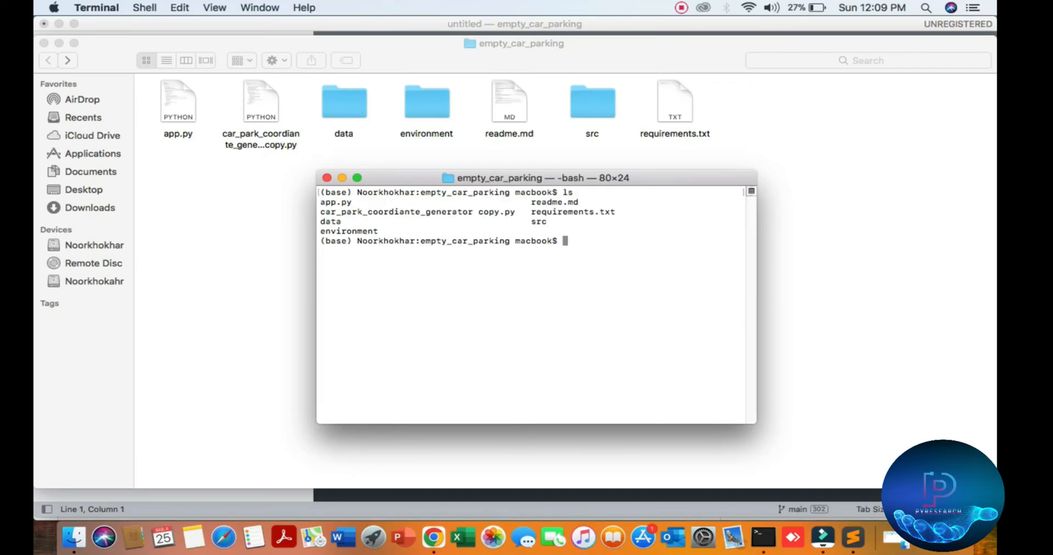
Step: Enter the command python app.py at the prompt to launch the app
{"action": "type", "text": "py"}
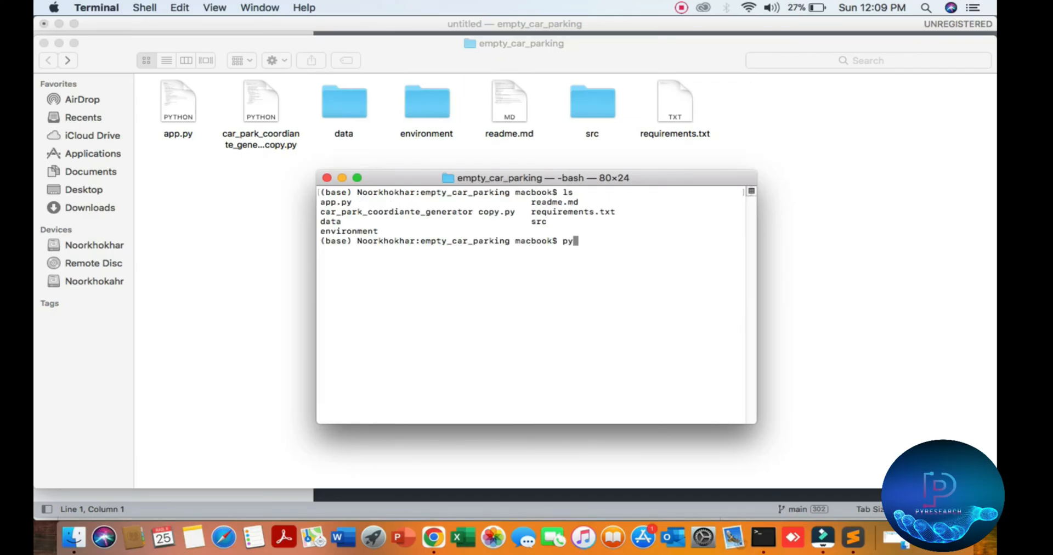
{"action": "type", "text": "thon app.py"}
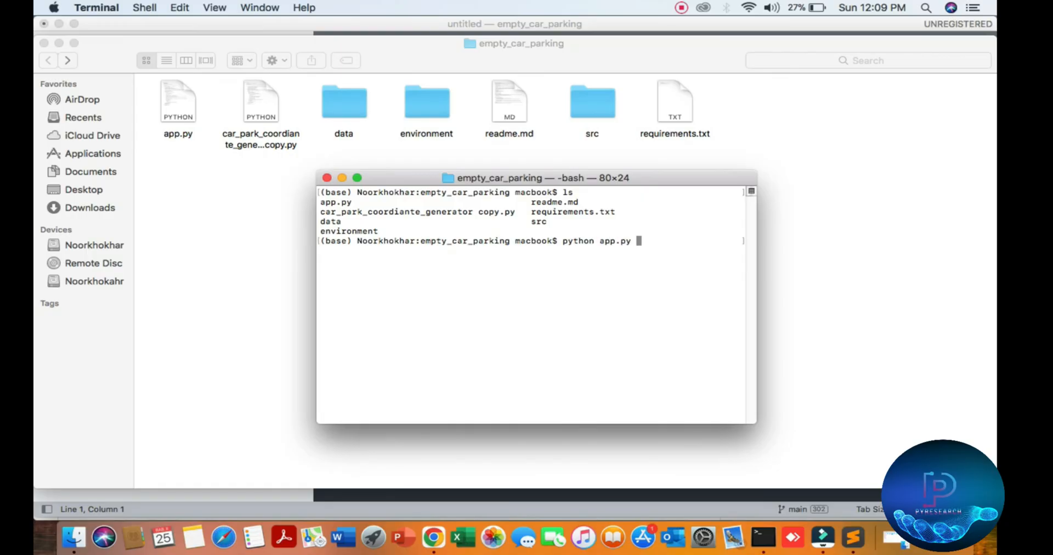